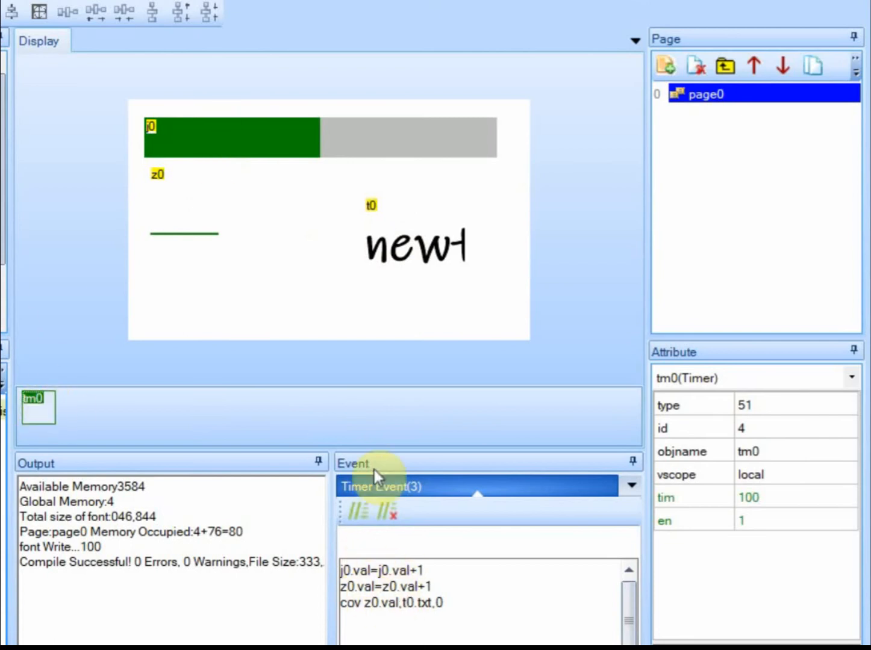
pyautogui.moveTo(259, 136)
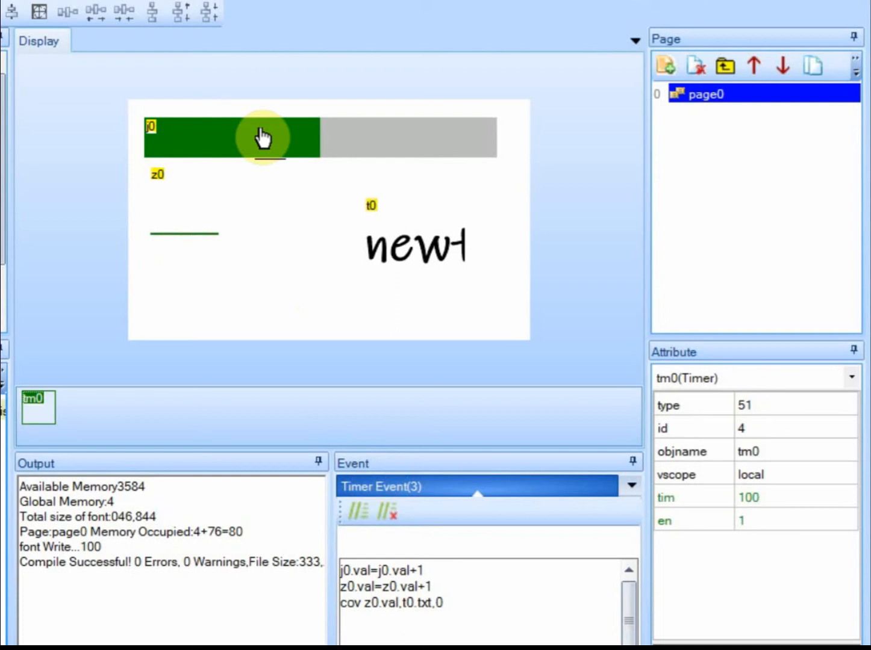
pyautogui.moveTo(497, 198)
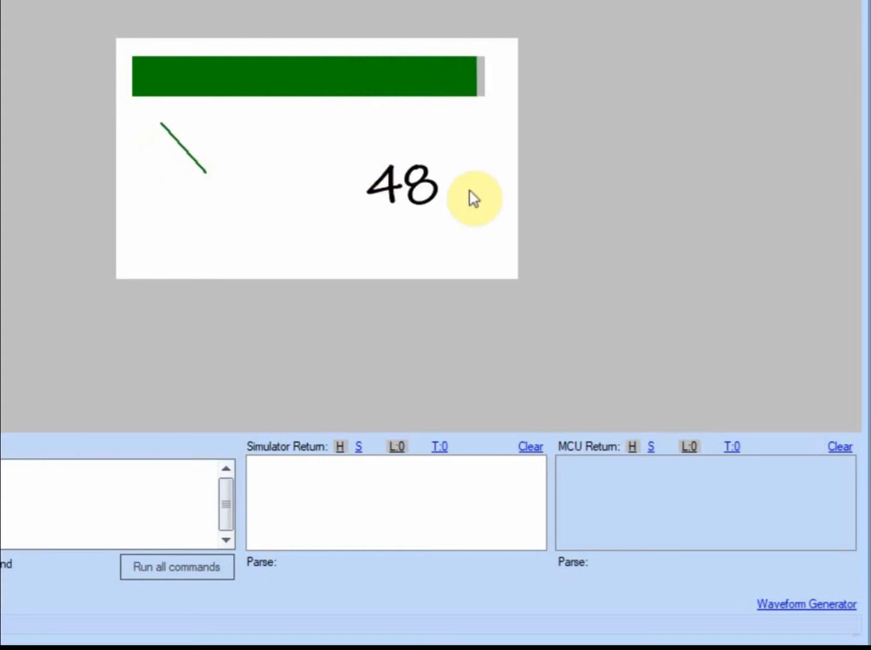
# Run the page in the debug simulator to watch j0, z0 and t0 update
pyautogui.click(177, 567)
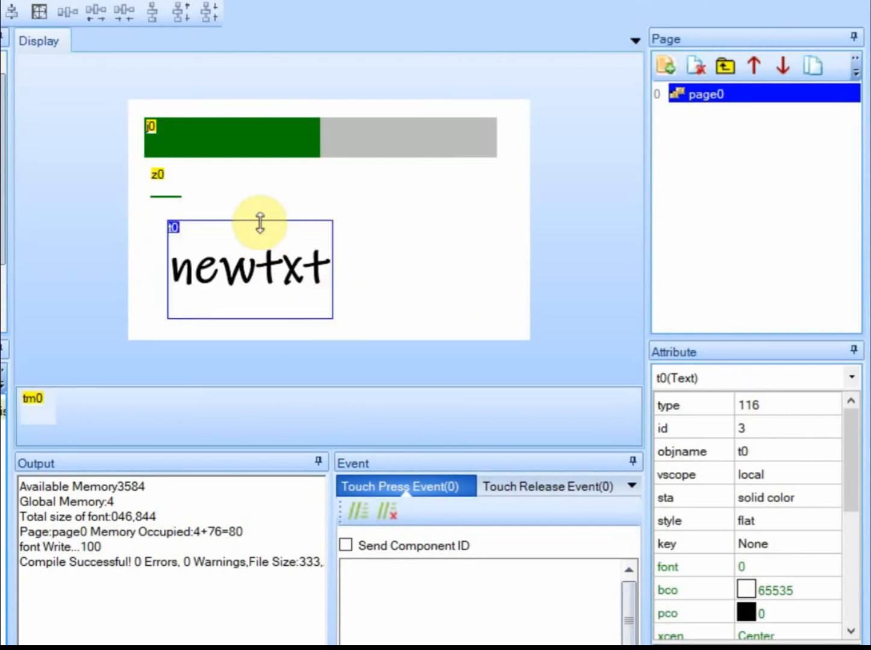
# Move t0 to the lower left and add a button labelled 'enable', widened to fit
pyautogui.moveTo(259, 222); pyautogui.dragTo(258, 256)
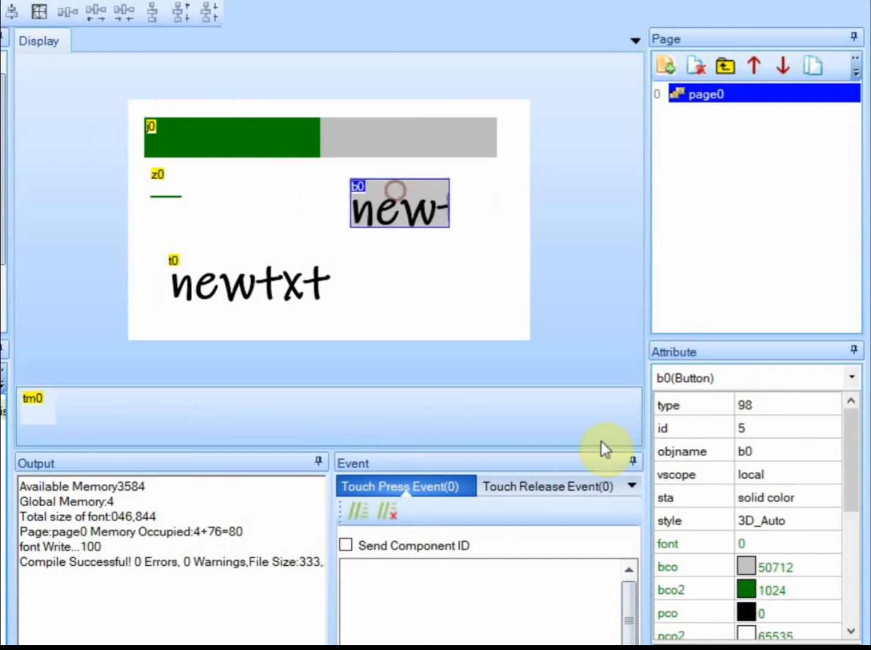
pyautogui.moveTo(532, 298)
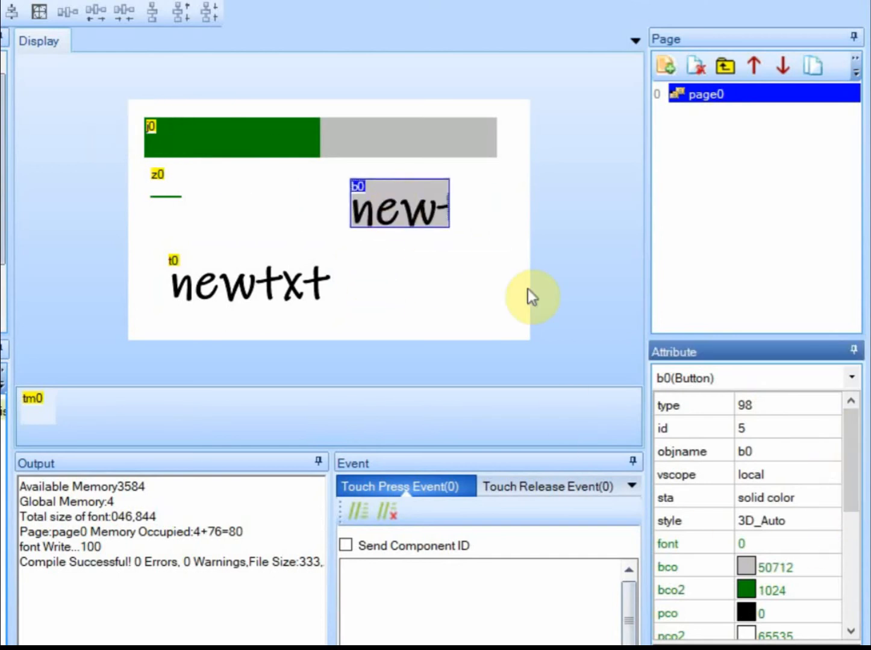
pyautogui.scroll(-3)
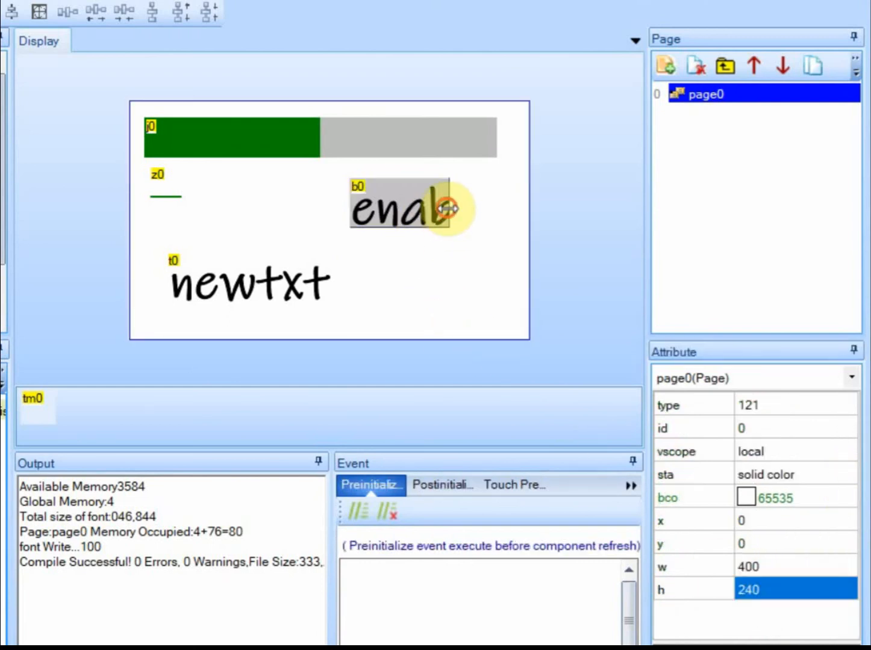
pyautogui.click(400, 214)
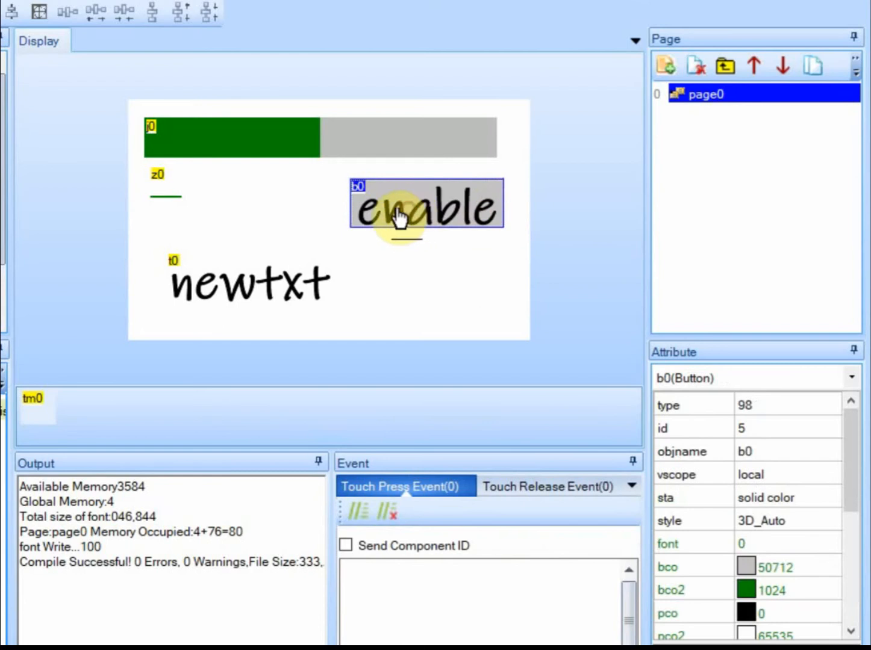
pyautogui.click(35, 401)
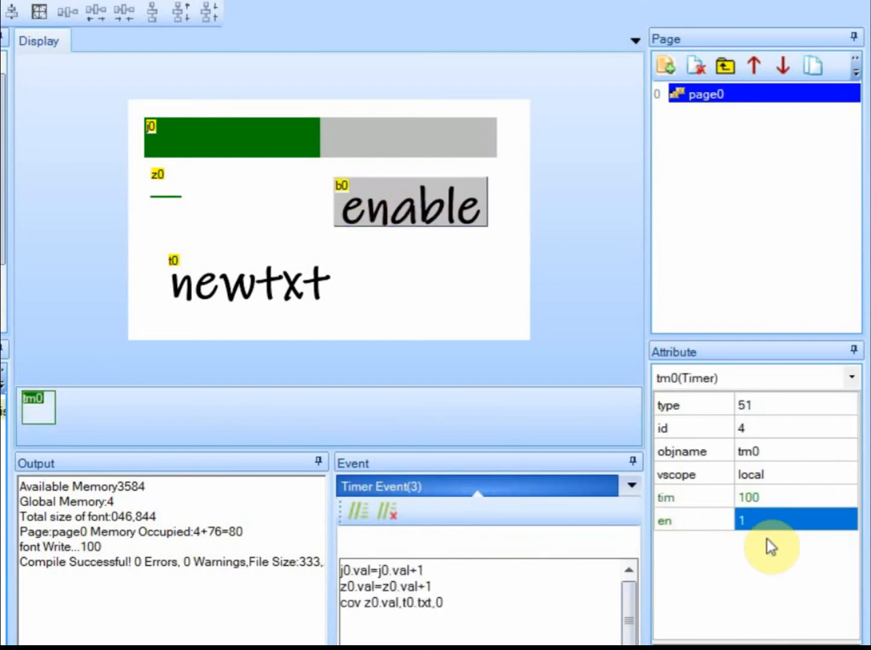
pyautogui.moveTo(687, 537)
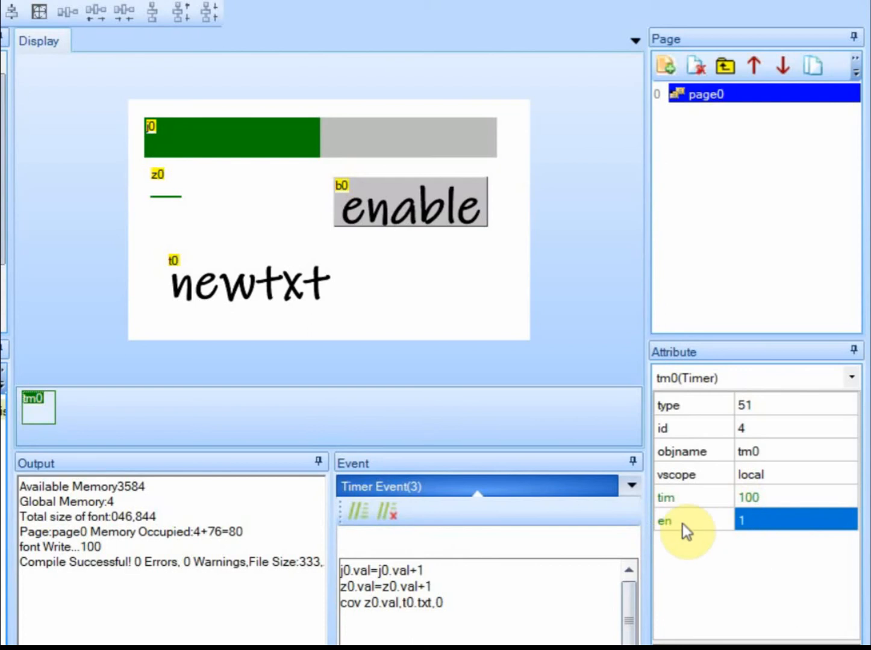
pyautogui.moveTo(339, 581)
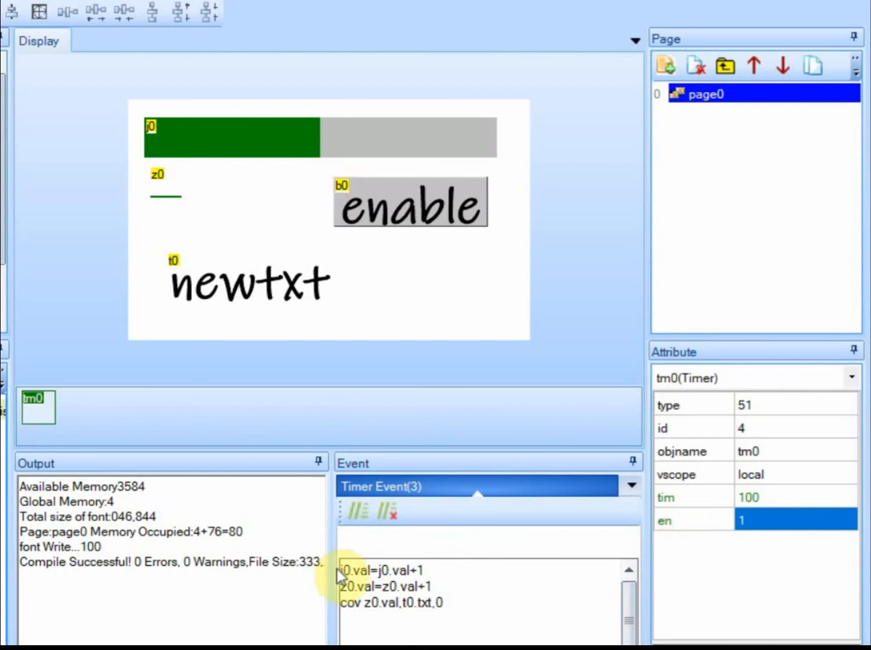
pyautogui.moveTo(234, 144)
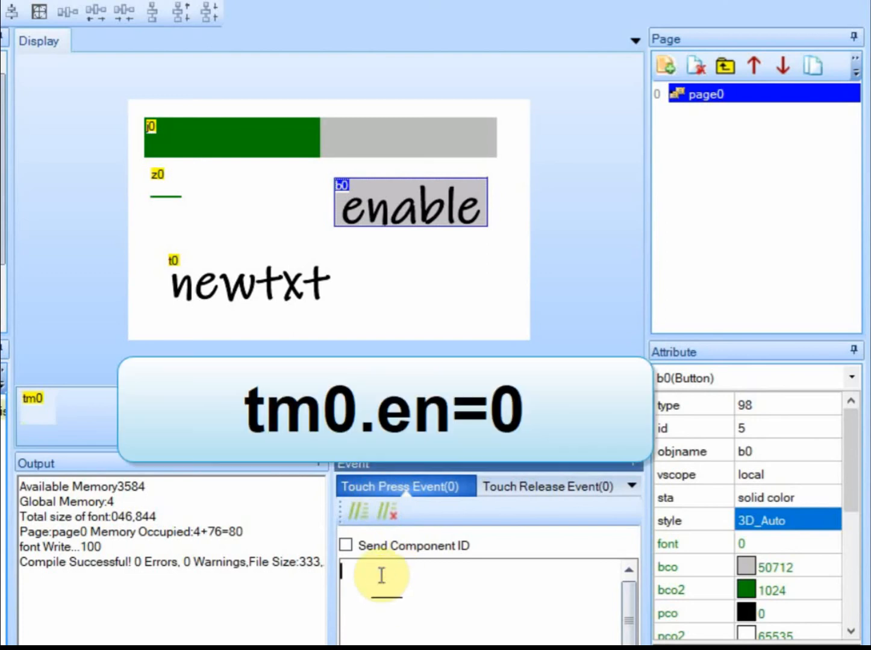
# Enter tm0.en=0 in the enable button's Touch Press Event
pyautogui.write('tm0.')
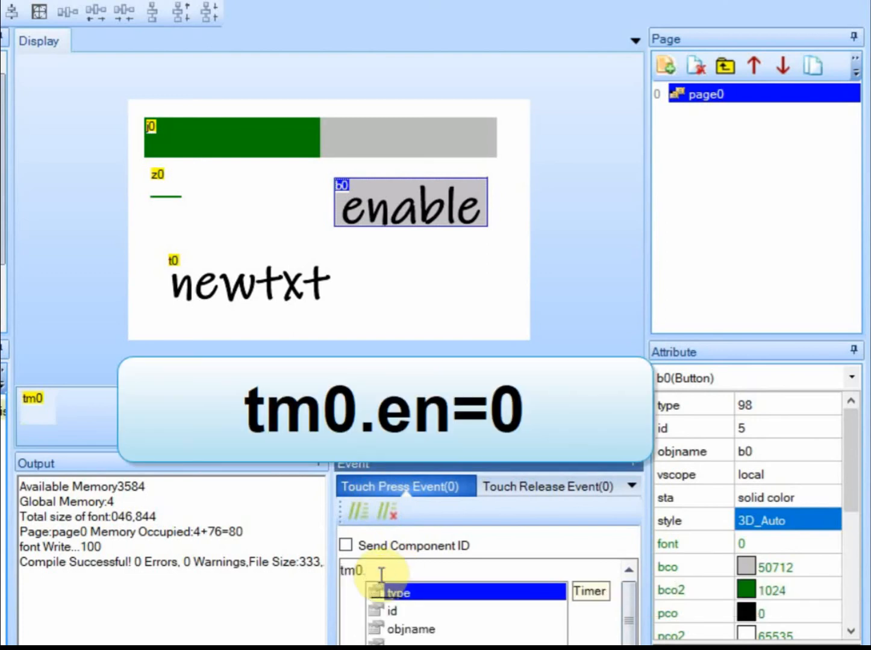
pyautogui.write('en=')
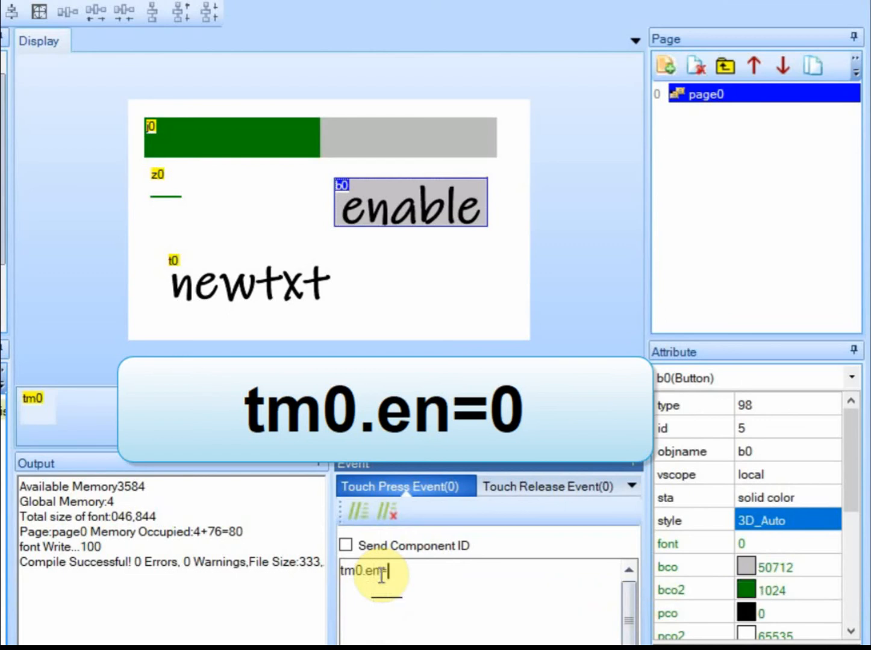
pyautogui.write('0')
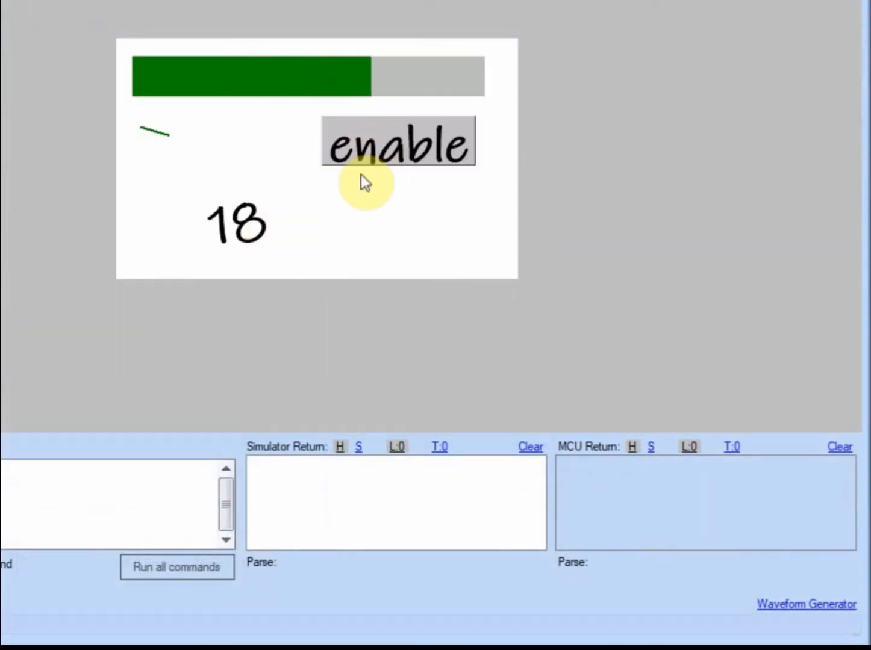
pyautogui.moveTo(288, 203)
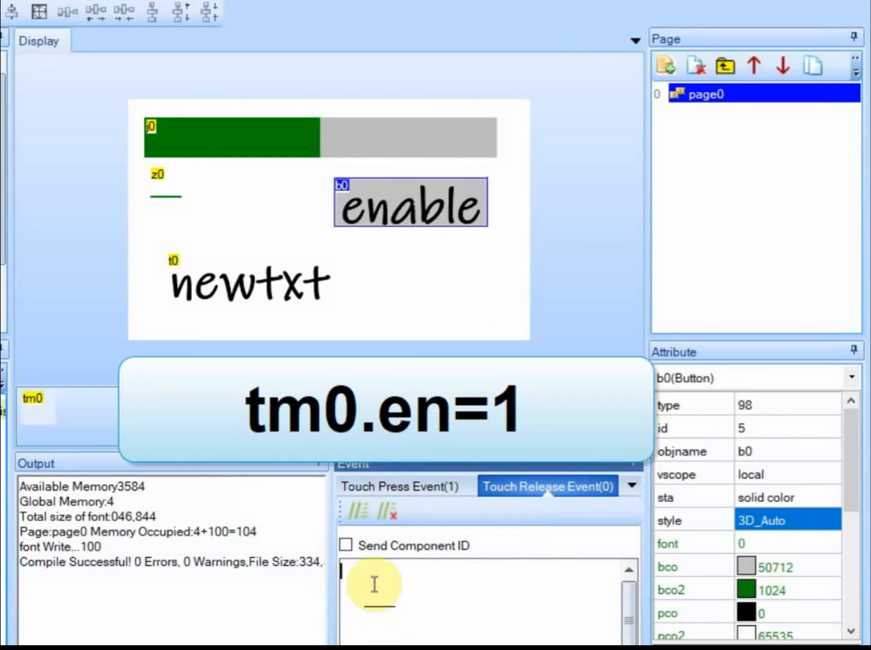
# Begin entering tm0.en=1 in the enable button's Touch Release Event
pyautogui.write('tm0')
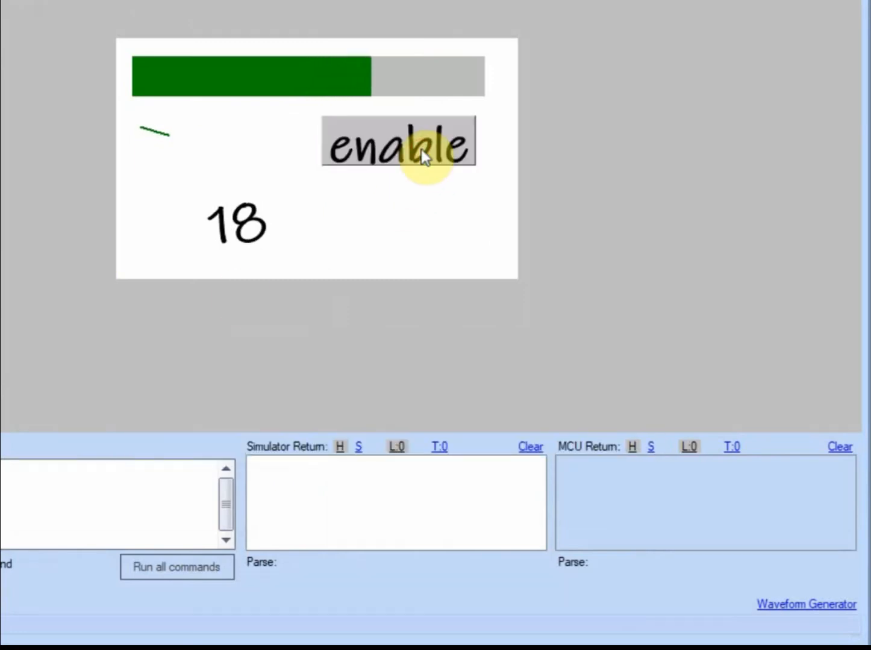
# Press the enable button in the simulator to test timer tm0
pyautogui.click(399, 144)
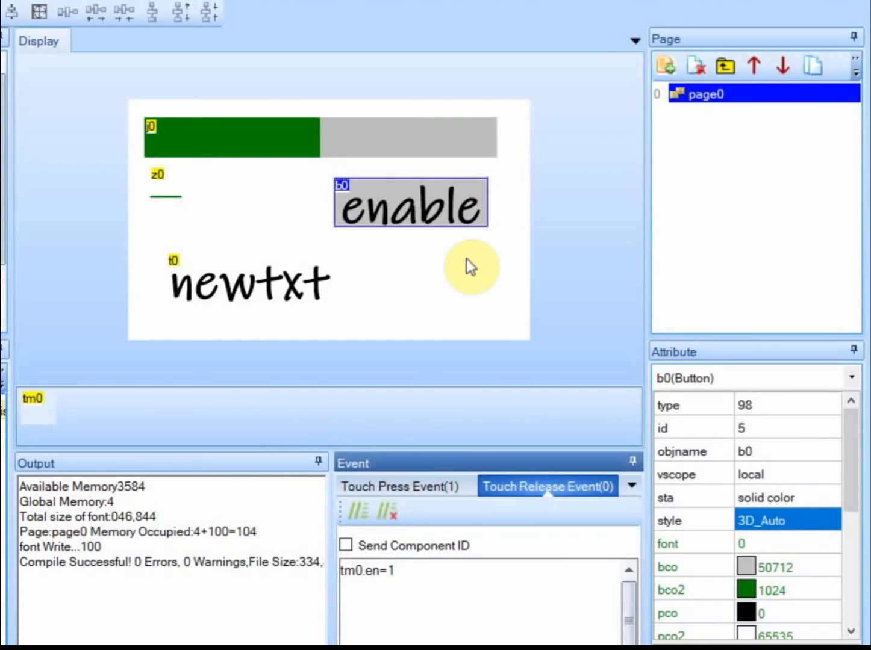
pyautogui.moveTo(459, 248)
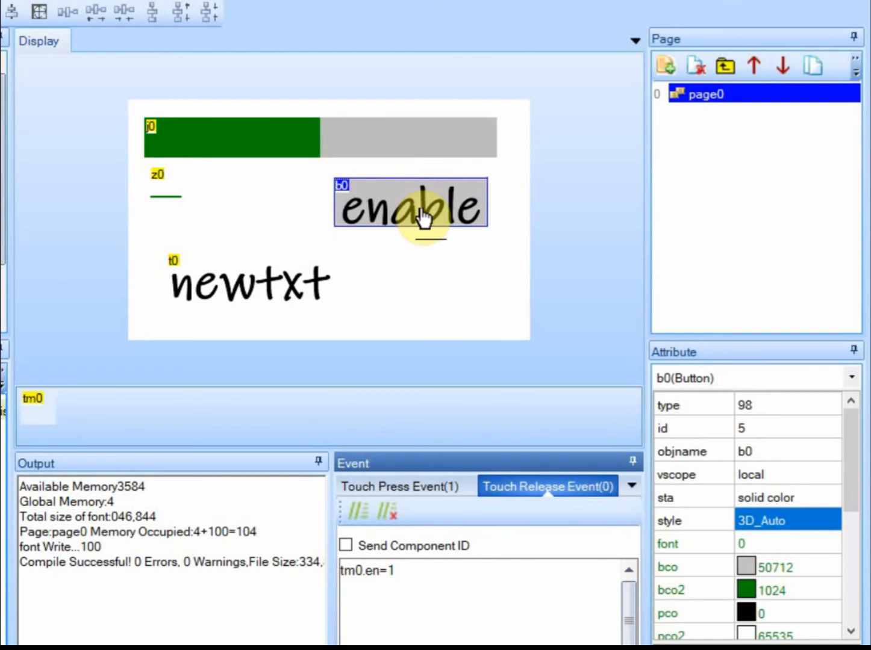
pyautogui.moveTo(417, 225)
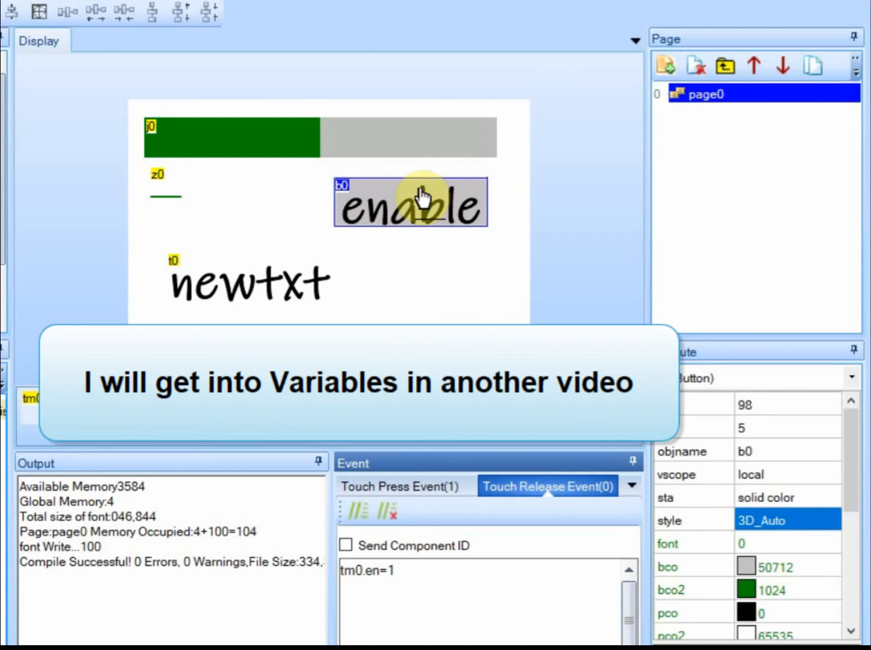
pyautogui.moveTo(8, 207)
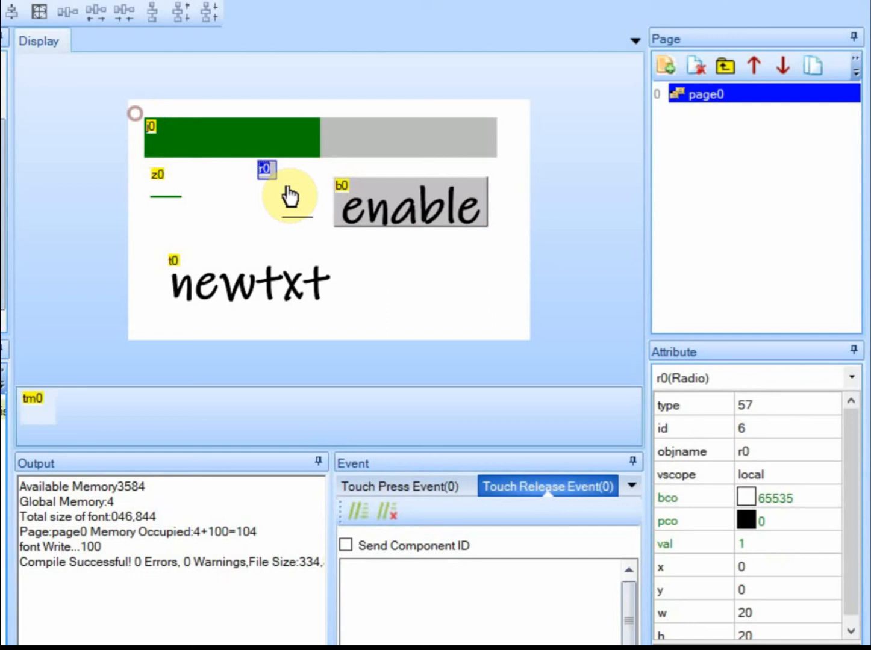
# Place radio button r0 at the lower right, enlarged to 68×68
pyautogui.moveTo(266, 169); pyautogui.dragTo(415, 260)
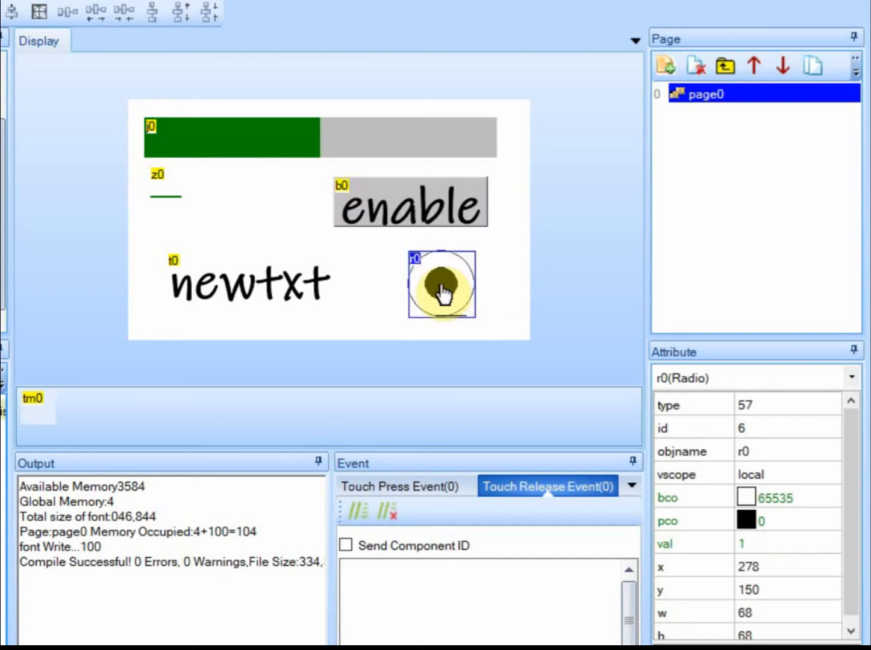
pyautogui.click(428, 208)
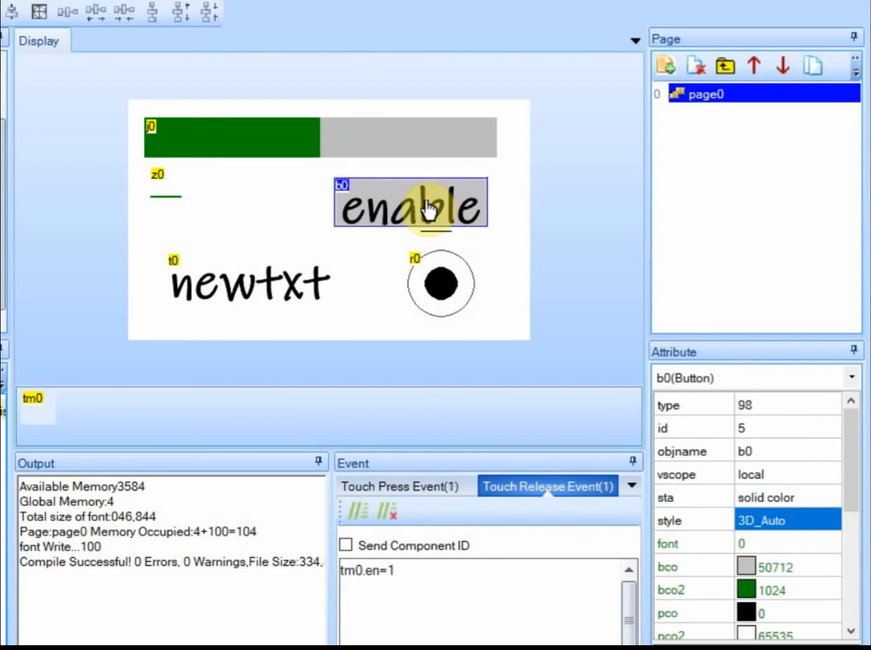
pyautogui.click(397, 486)
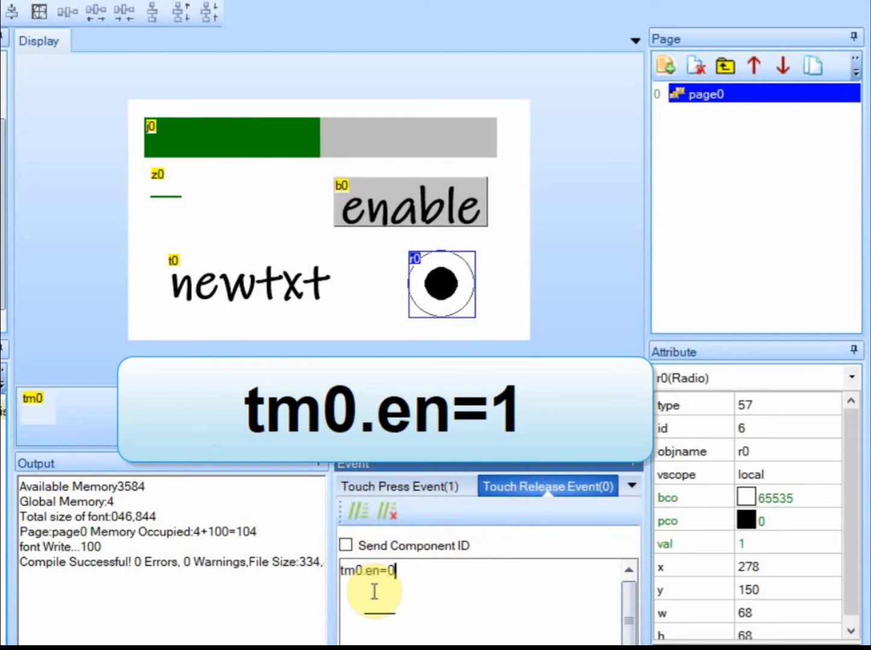
# Finish tm0.en=1 in r0's Touch Release Event and review its tm0.en=0 press code
pyautogui.write('1')
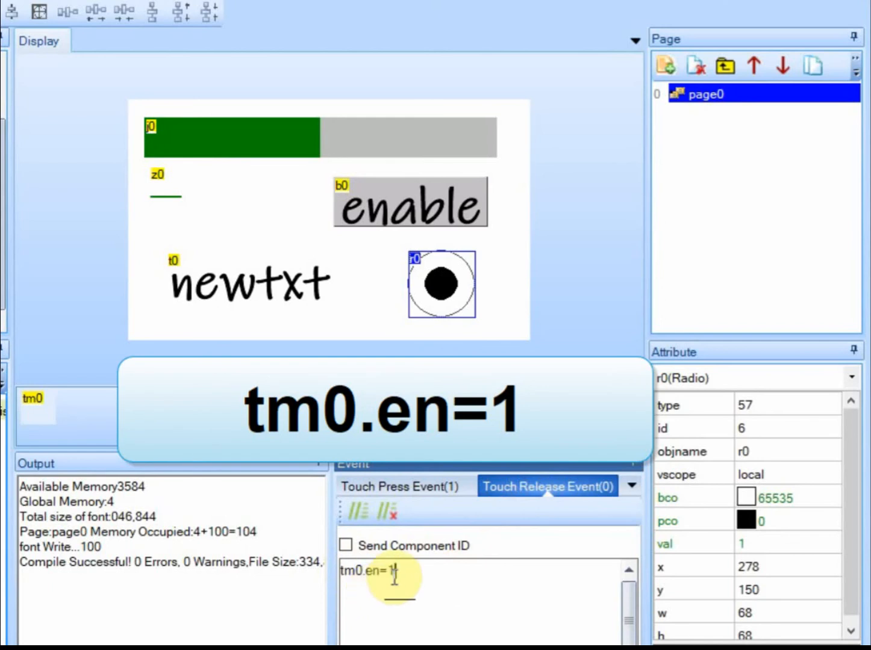
pyautogui.click(397, 486)
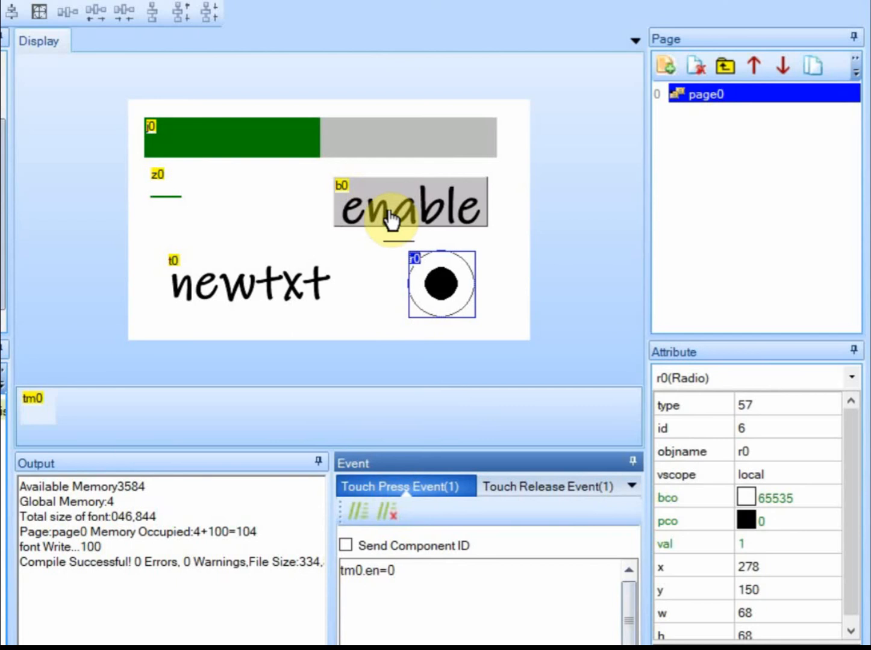
pyautogui.moveTo(90, 12)
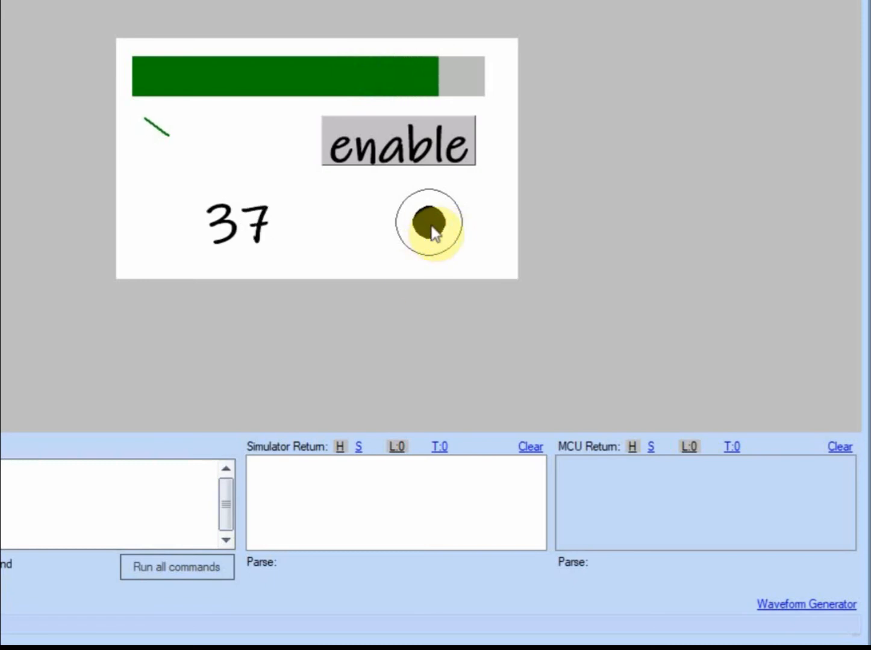
# Toggle radio button r0 twice in the simulator while the counter keeps climbing
pyautogui.click(177, 567)
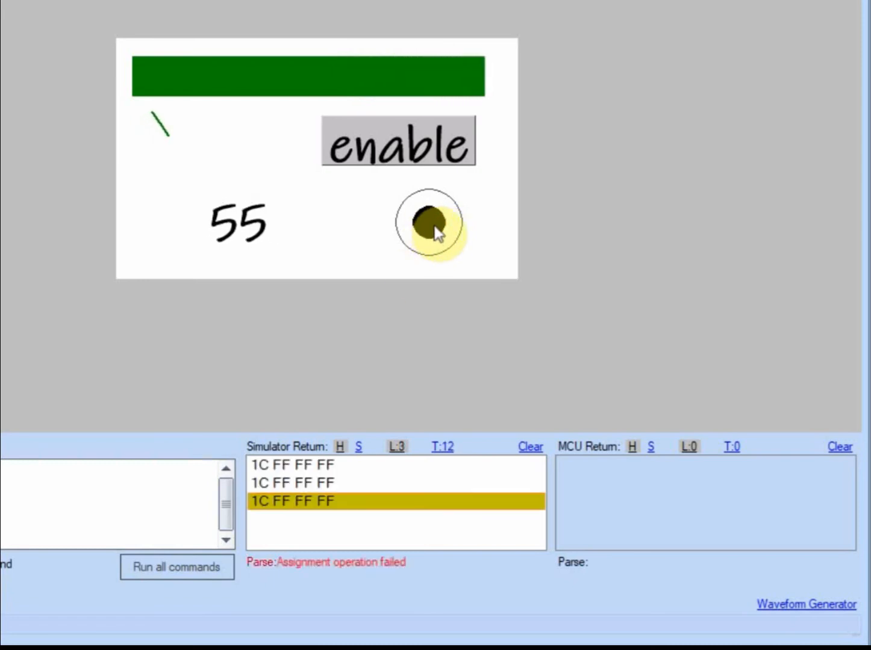
pyautogui.click(427, 227)
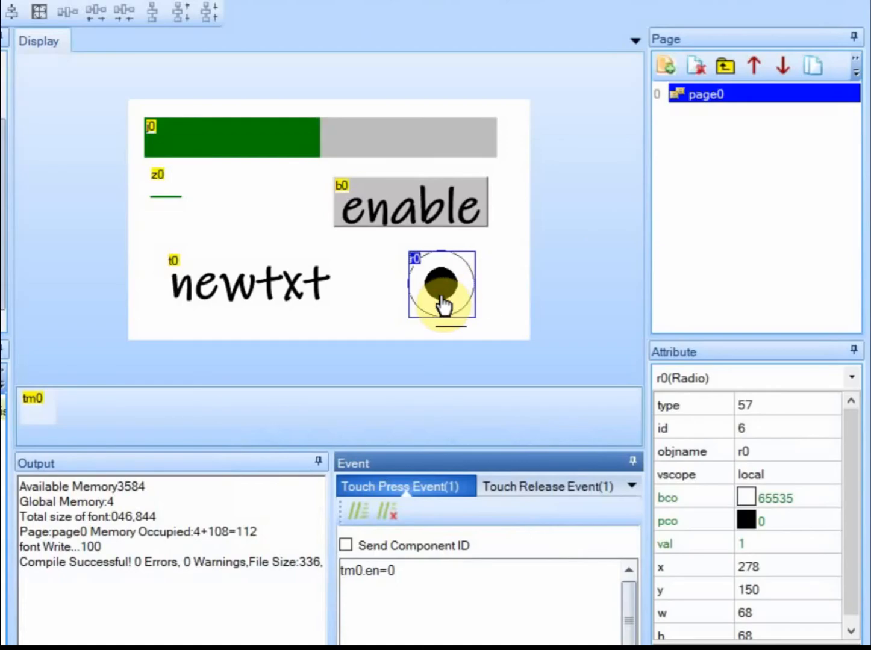
pyautogui.moveTo(695, 456)
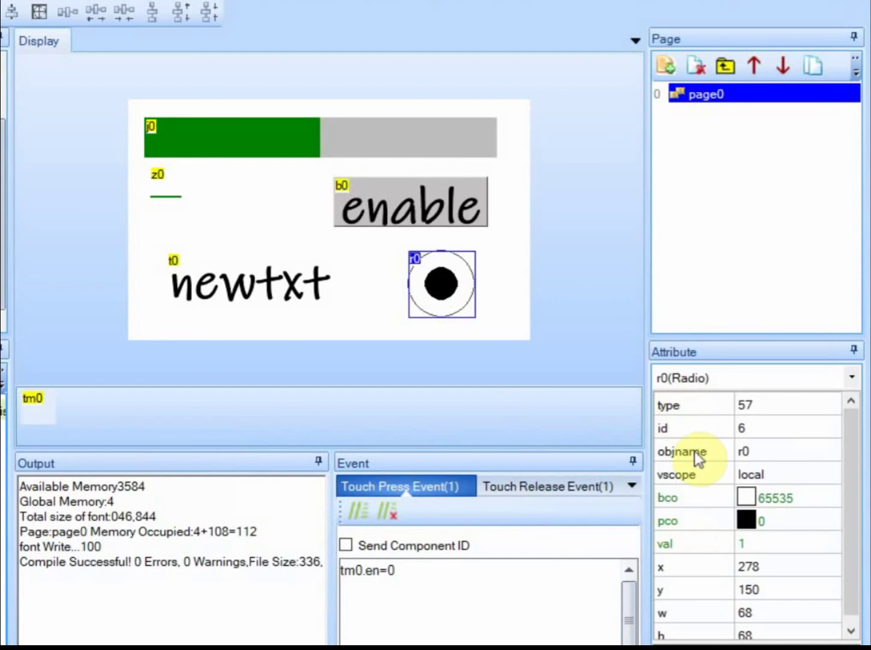
pyautogui.moveTo(856, 508)
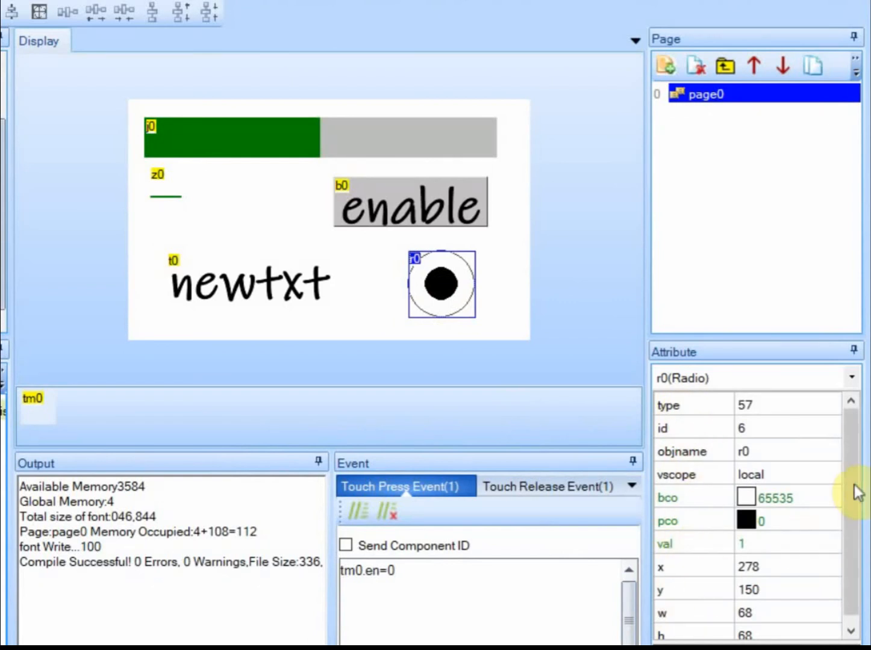
pyautogui.moveTo(683, 587)
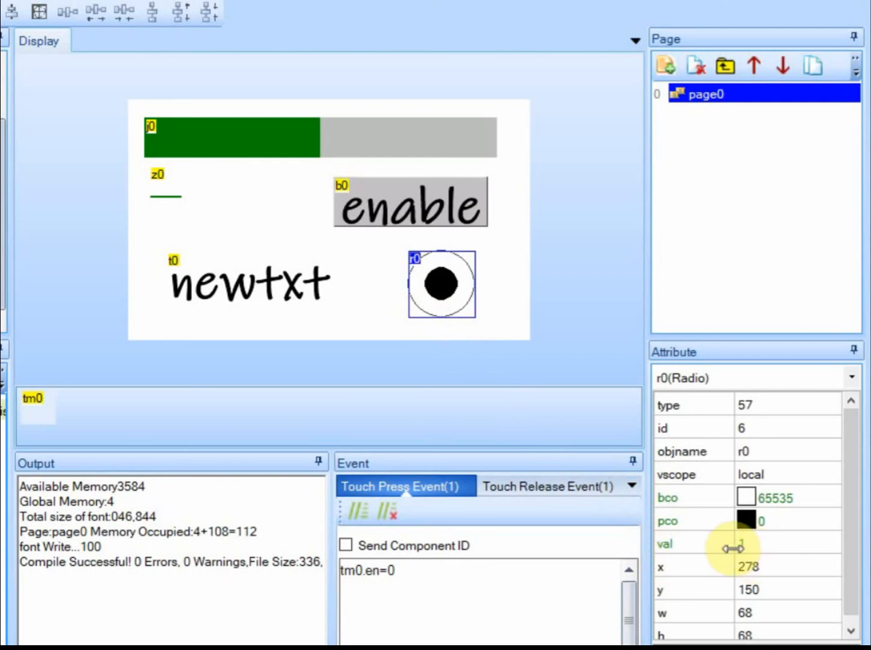
# Select r0, set its press code to tm0.en=r0.val and empty its release code
pyautogui.click(439, 287)
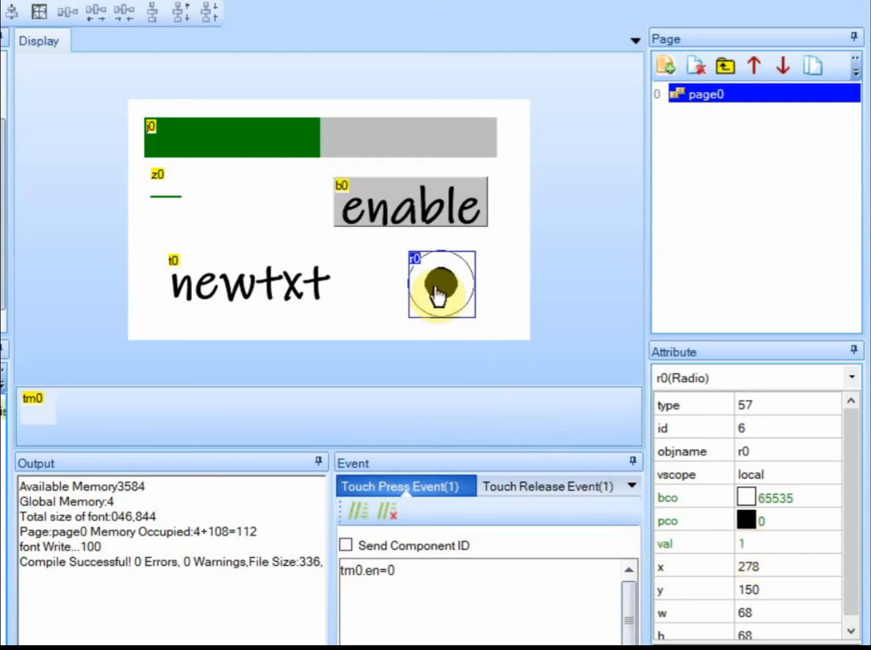
pyautogui.moveTo(513, 357)
pyautogui.write('r0.val')
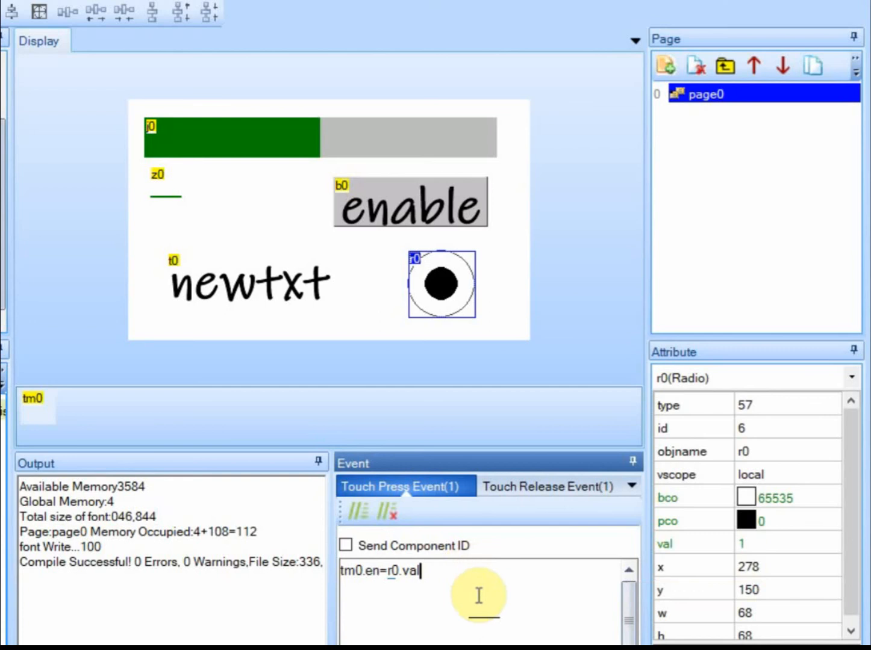
pyautogui.click(546, 487)
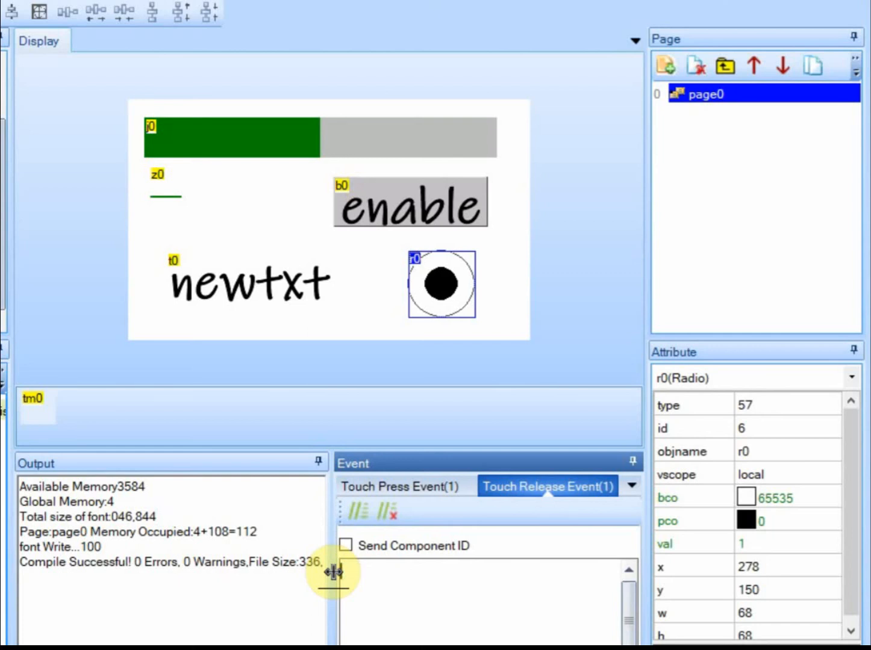
pyautogui.click(403, 486)
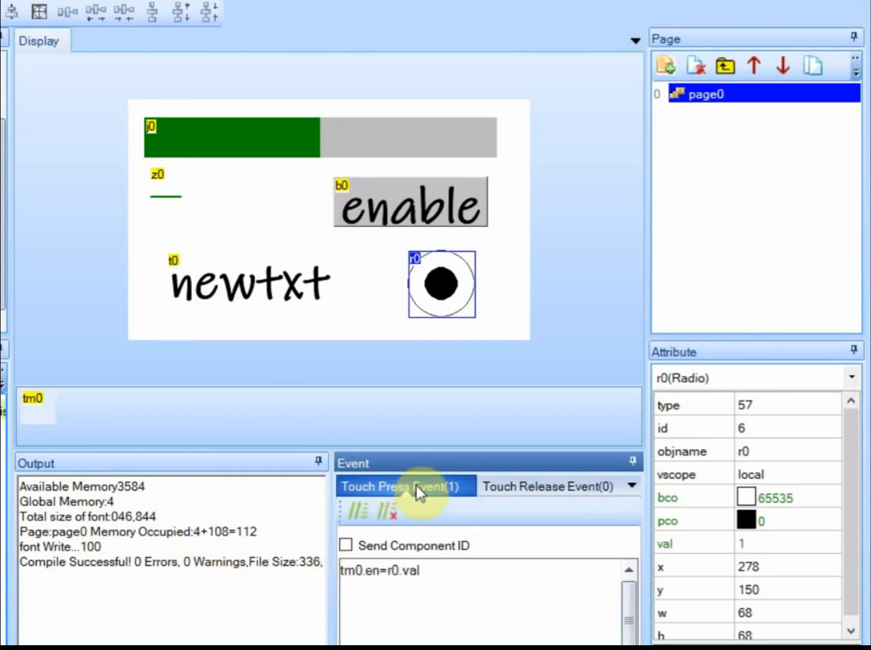
pyautogui.moveTo(87, 8)
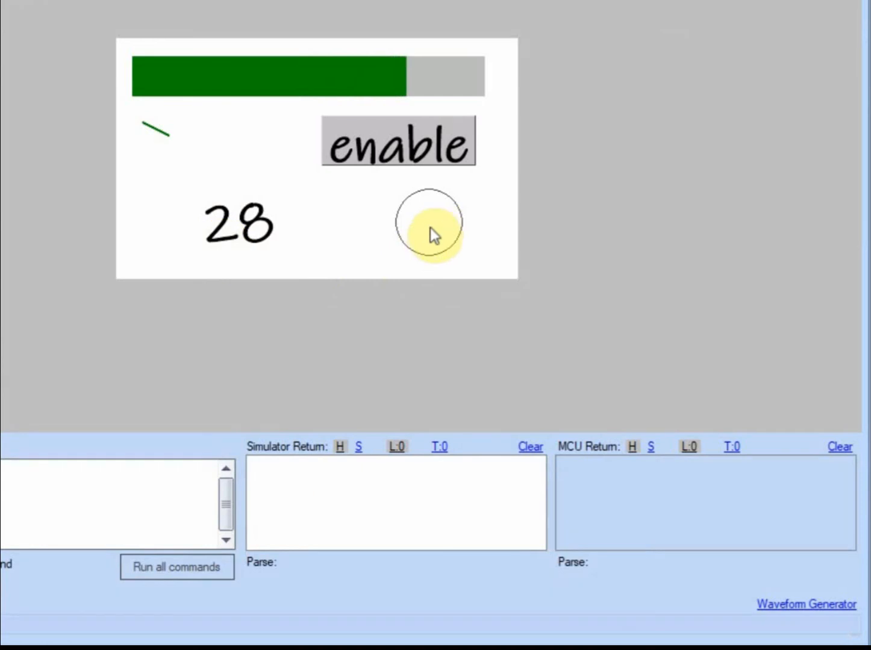
pyautogui.click(428, 224)
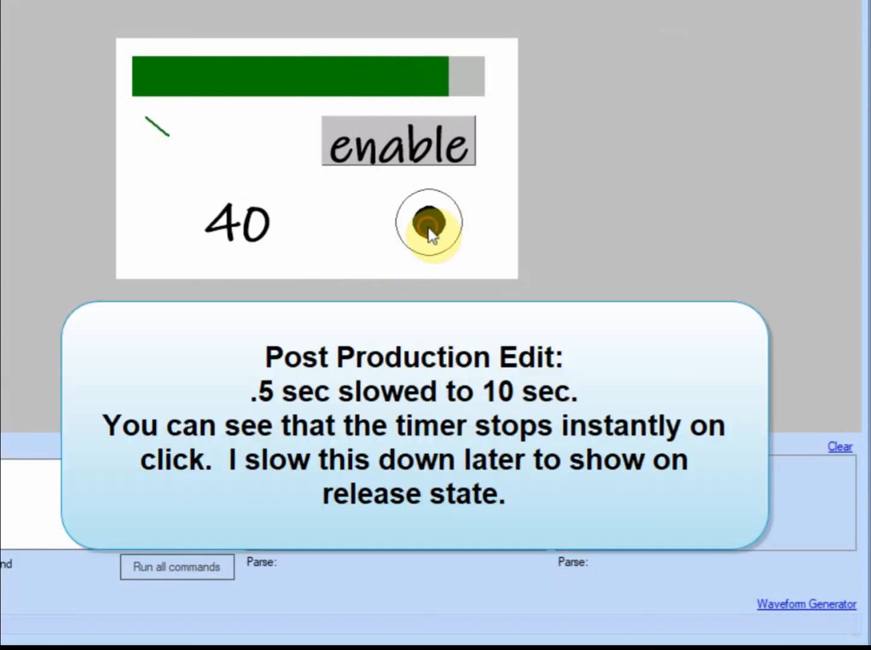
pyautogui.click(427, 225)
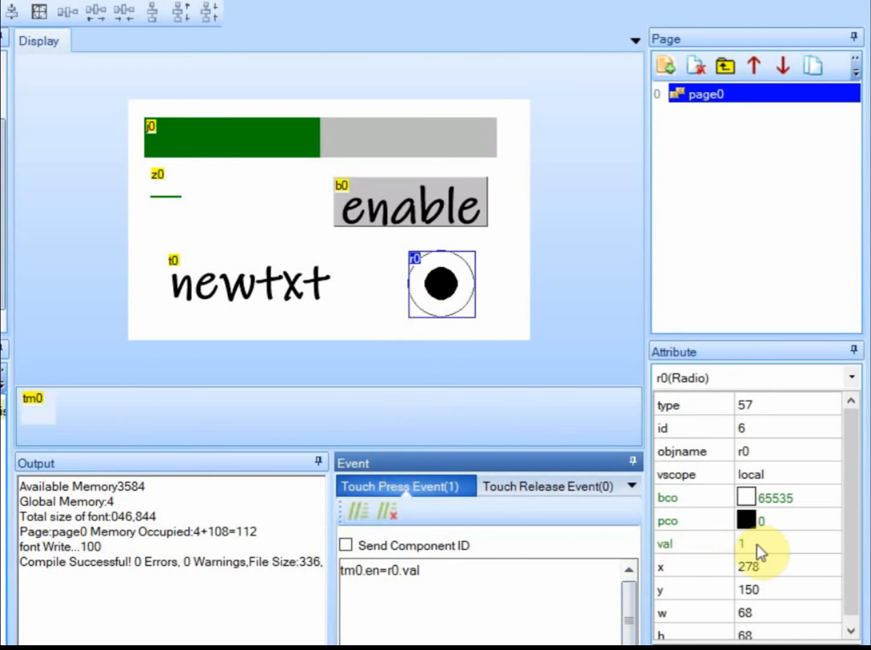
# Take tm0.en=r0.val out of r0's press event and type it into its release event
pyautogui.click(385, 571)
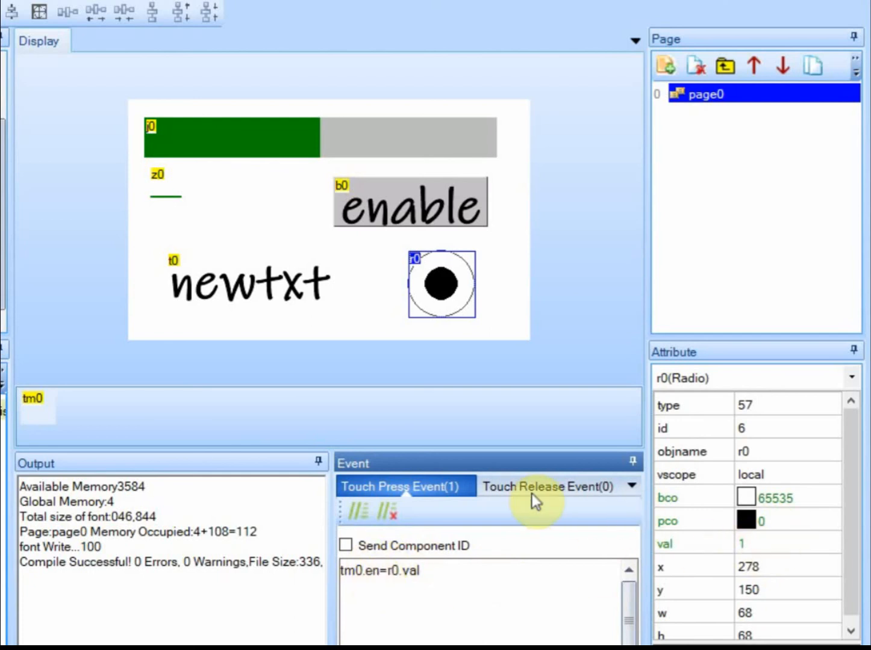
pyautogui.doubleClick(410, 570)
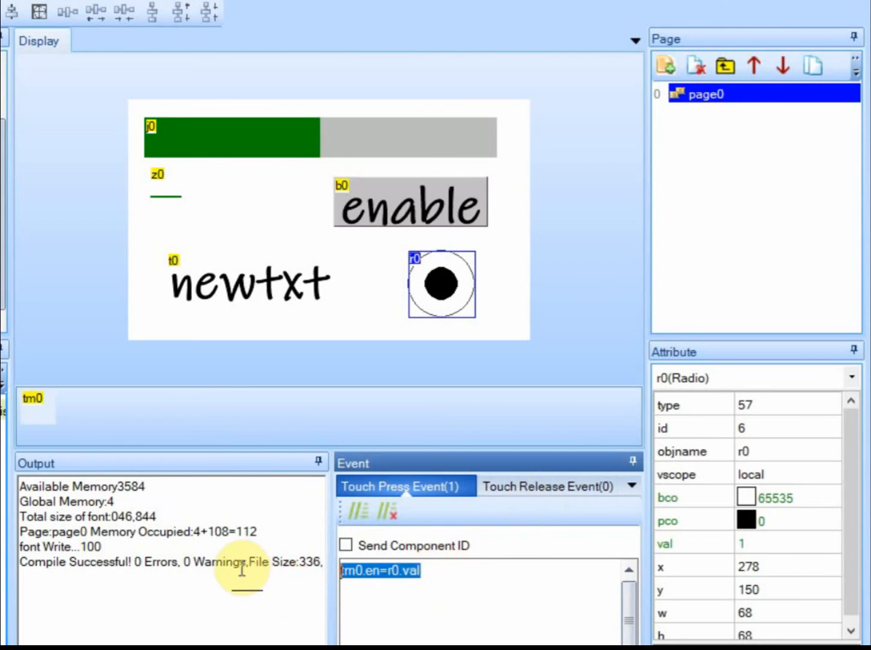
pyautogui.click(546, 487)
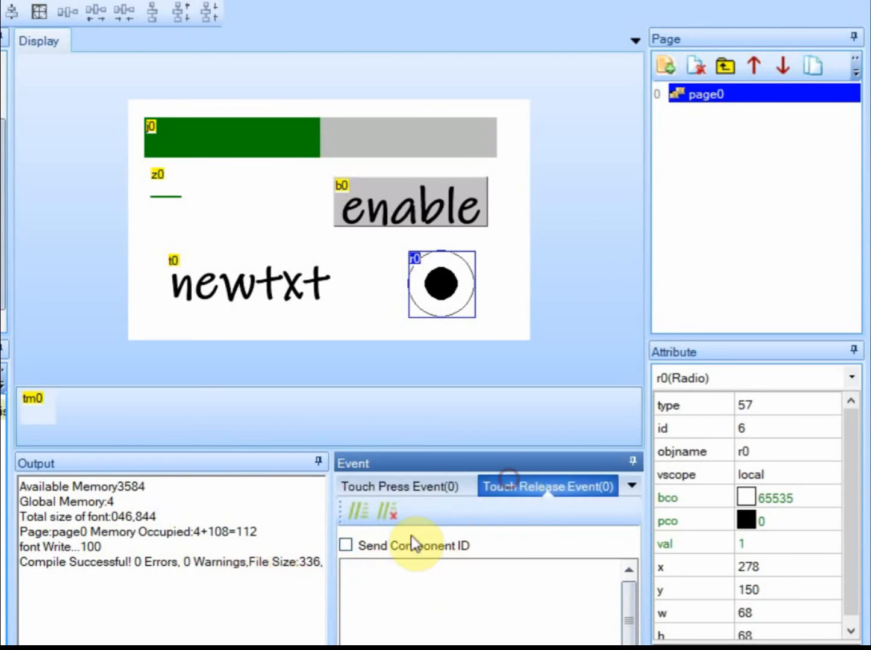
pyautogui.write('tm0.en=r0.val')
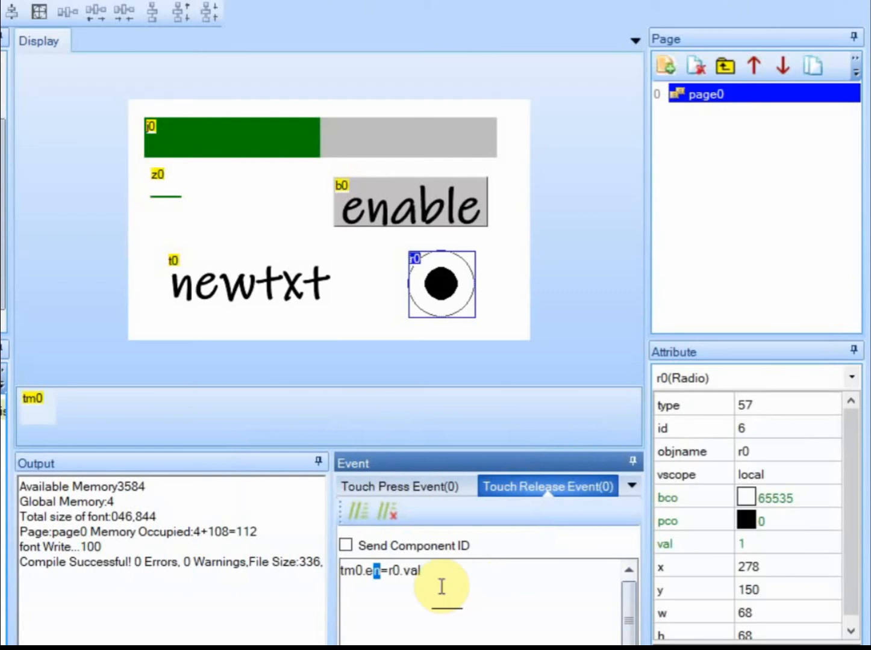
pyautogui.moveTo(480, 536)
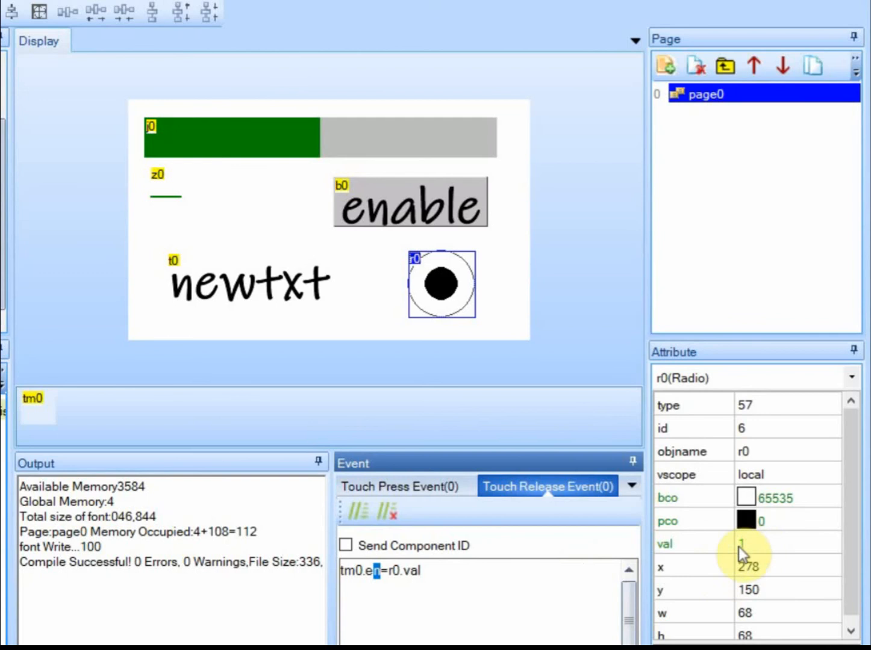
pyautogui.moveTo(755, 554)
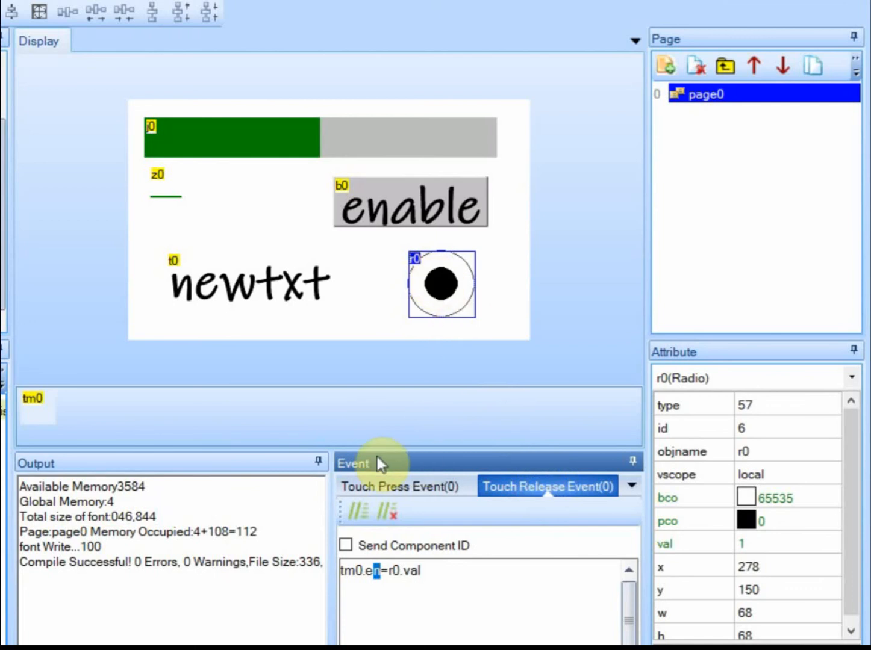
pyautogui.moveTo(443, 514)
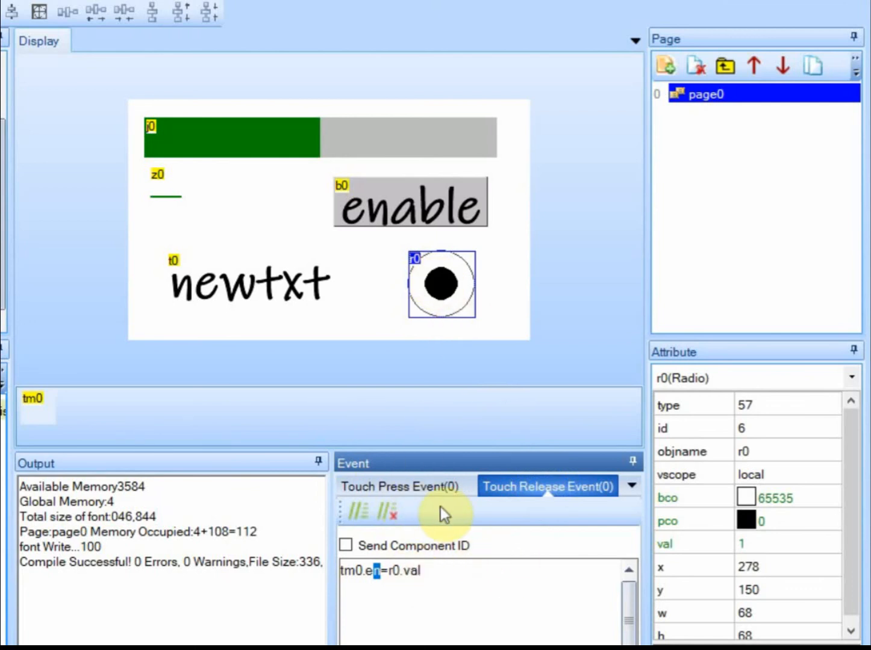
pyautogui.moveTo(310, 295)
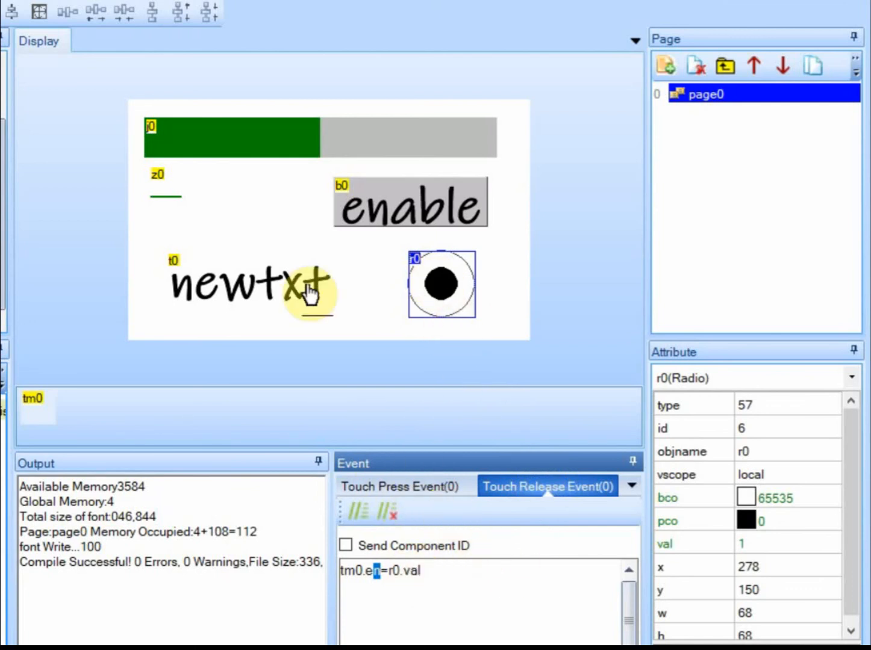
pyautogui.moveTo(441, 287)
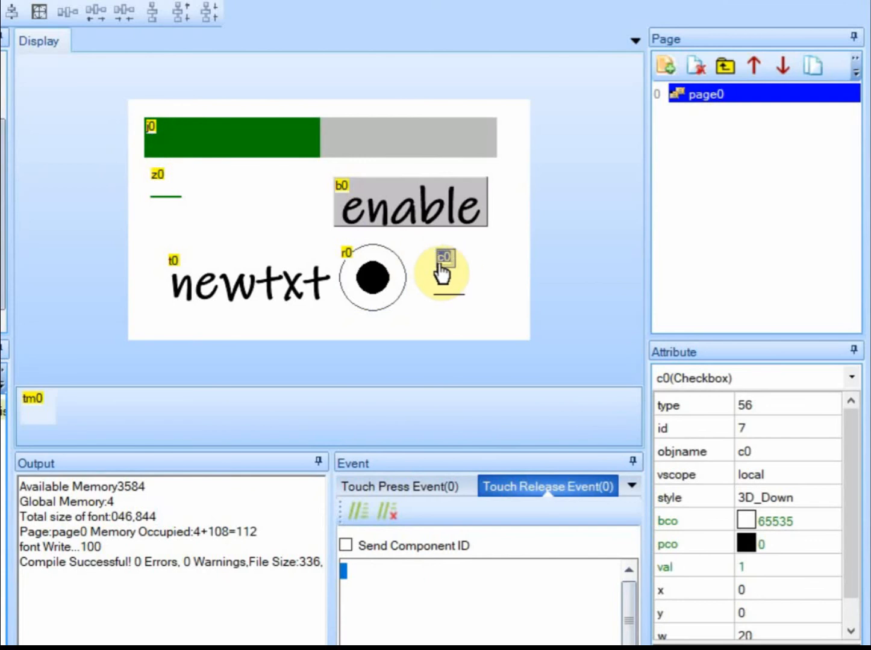
# Size checkbox c0 beside the radio button, then reselect radio r0
pyautogui.moveTo(442, 274); pyautogui.dragTo(457, 289)
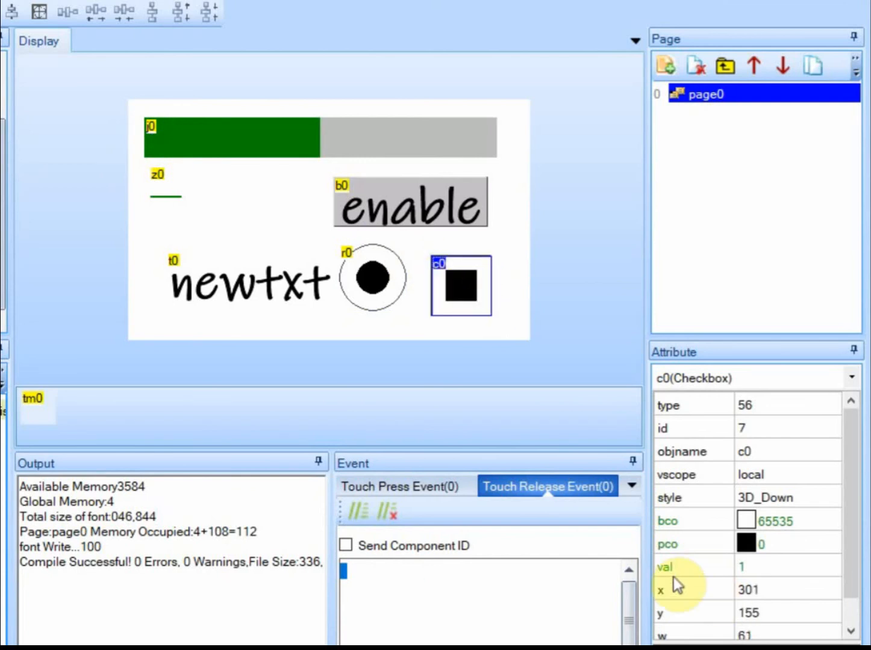
pyautogui.moveTo(664, 569)
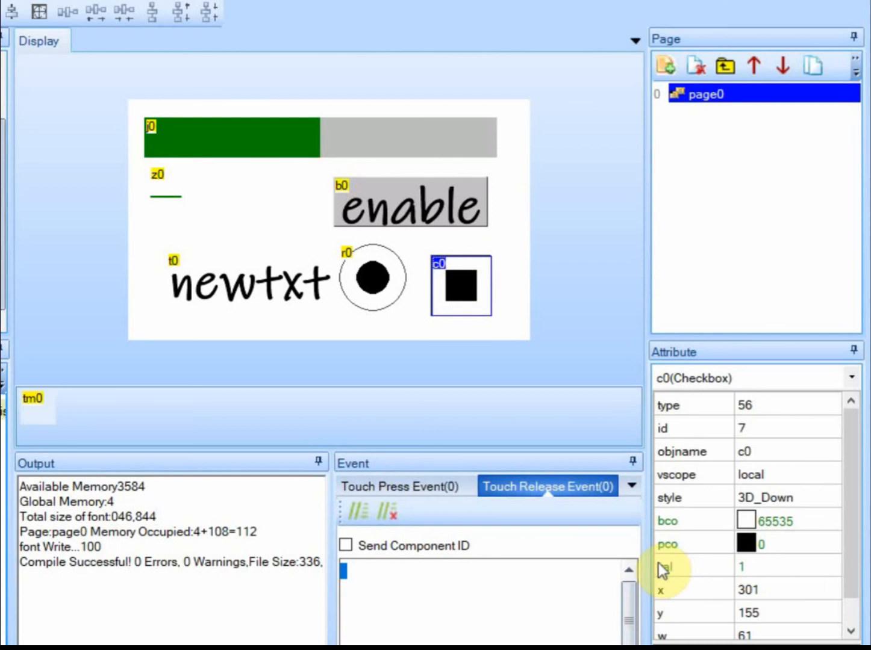
pyautogui.click(372, 278)
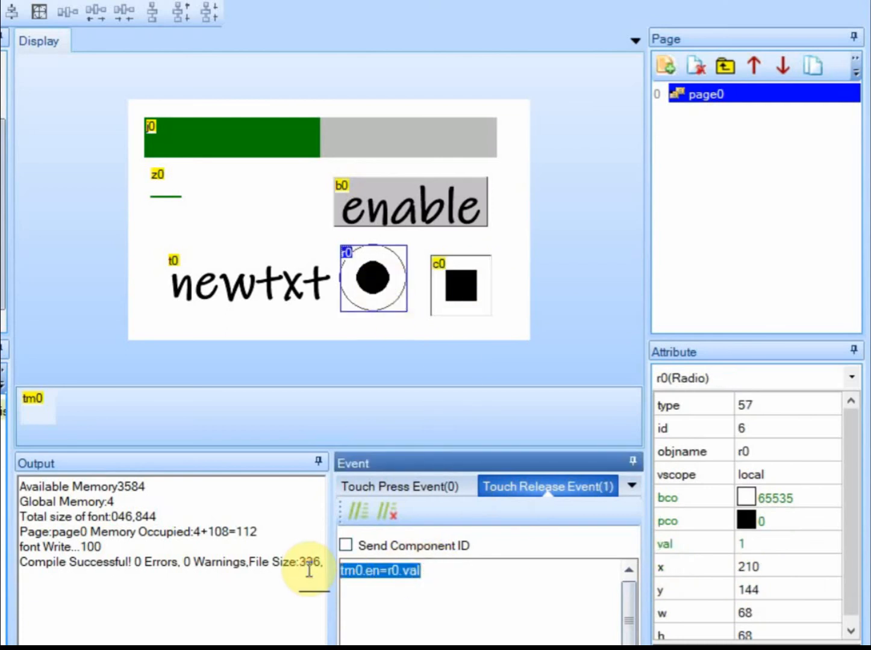
# Enter tm0.en=r0.val as checkbox c0's Touch Press Event code
pyautogui.click(461, 286)
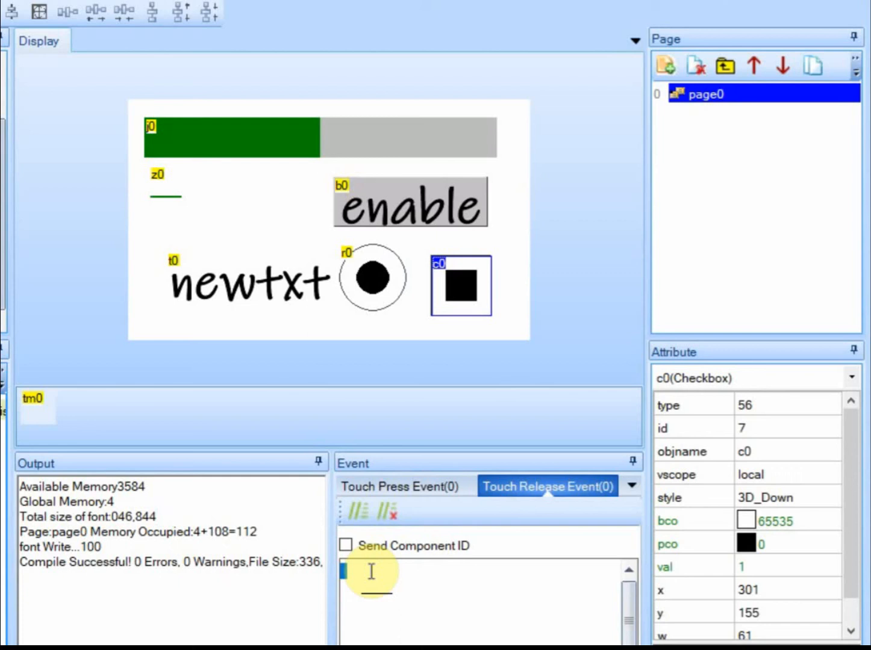
pyautogui.click(403, 485)
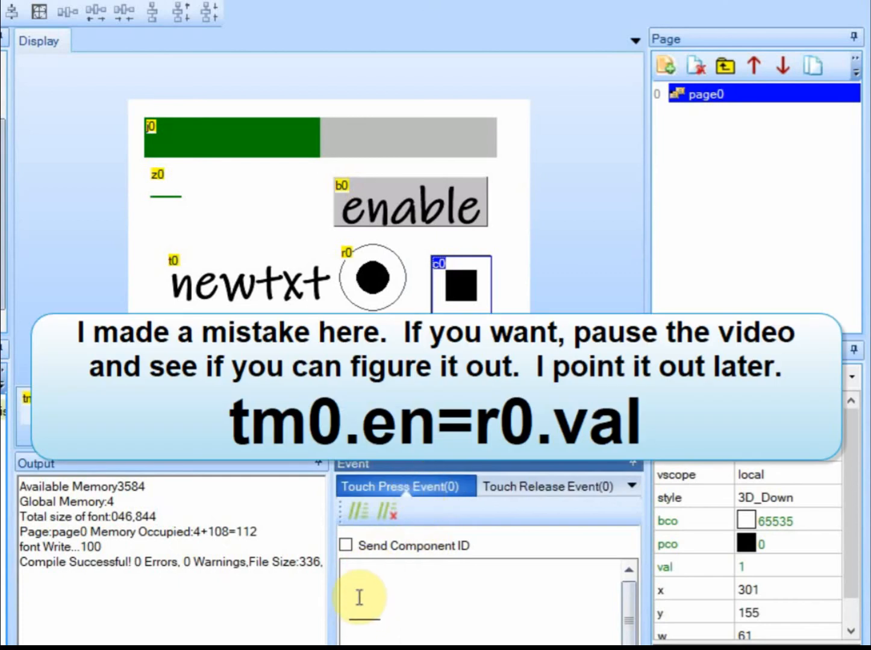
pyautogui.write('tm0.en=r0.val')
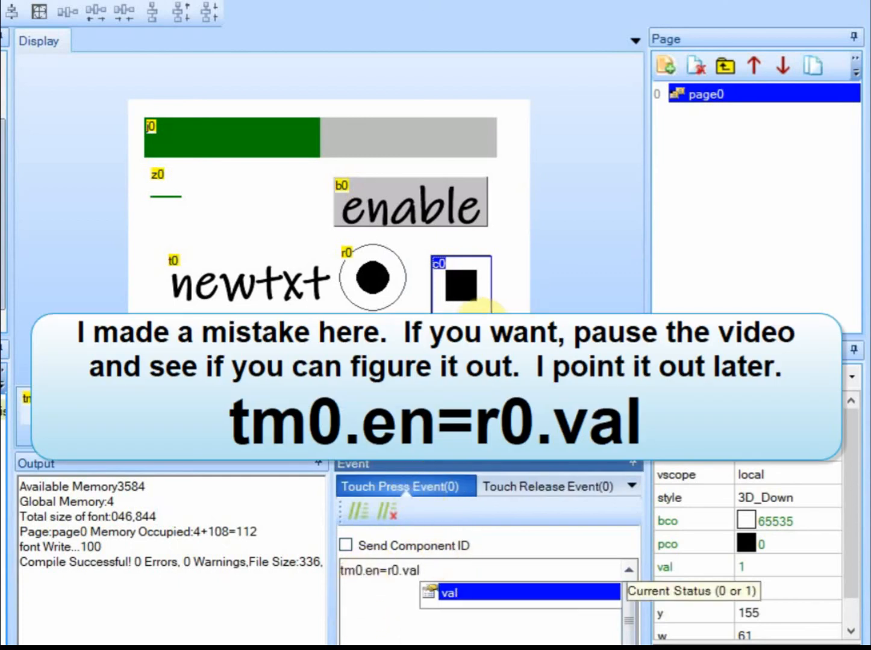
pyautogui.moveTo(391, 292)
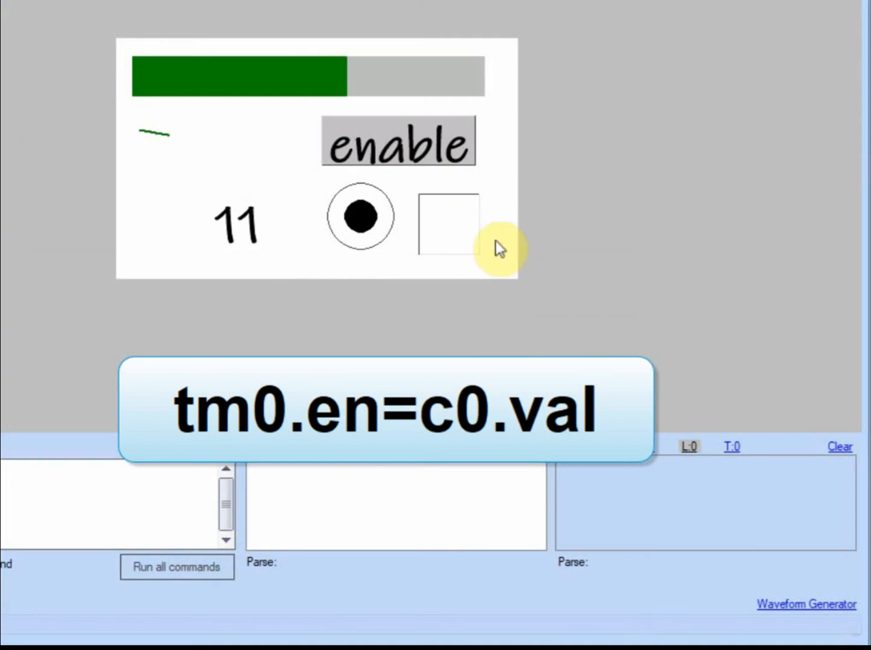
# In the simulator, toggle radio r0 three times, press enable, then toggle checkbox c0
pyautogui.click(357, 221)
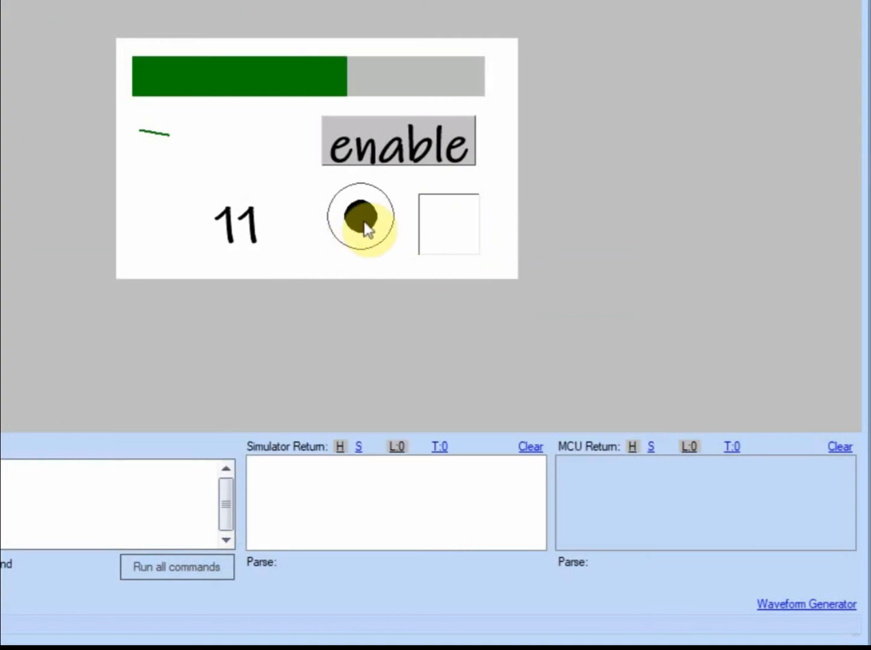
pyautogui.click(359, 218)
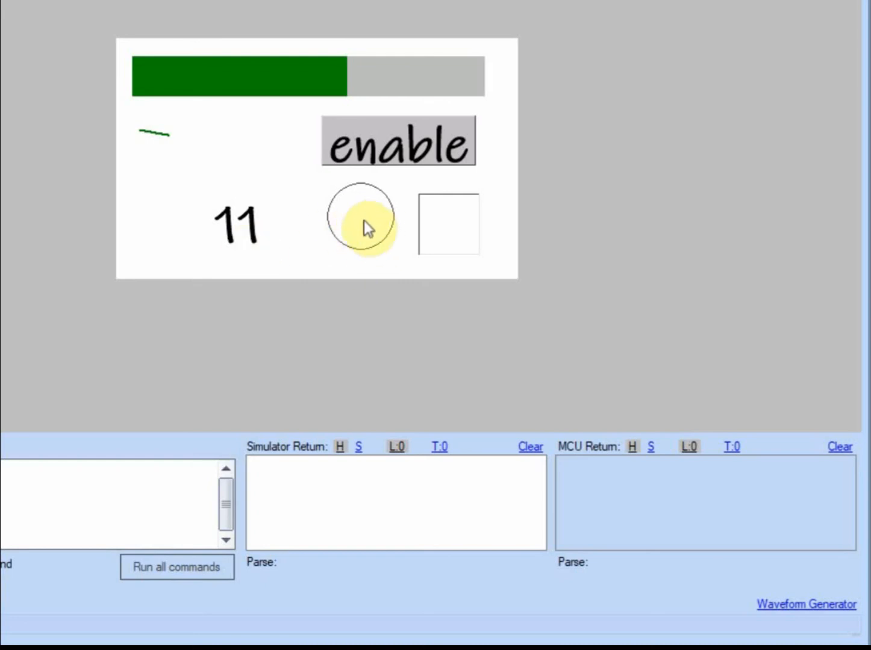
pyautogui.click(361, 216)
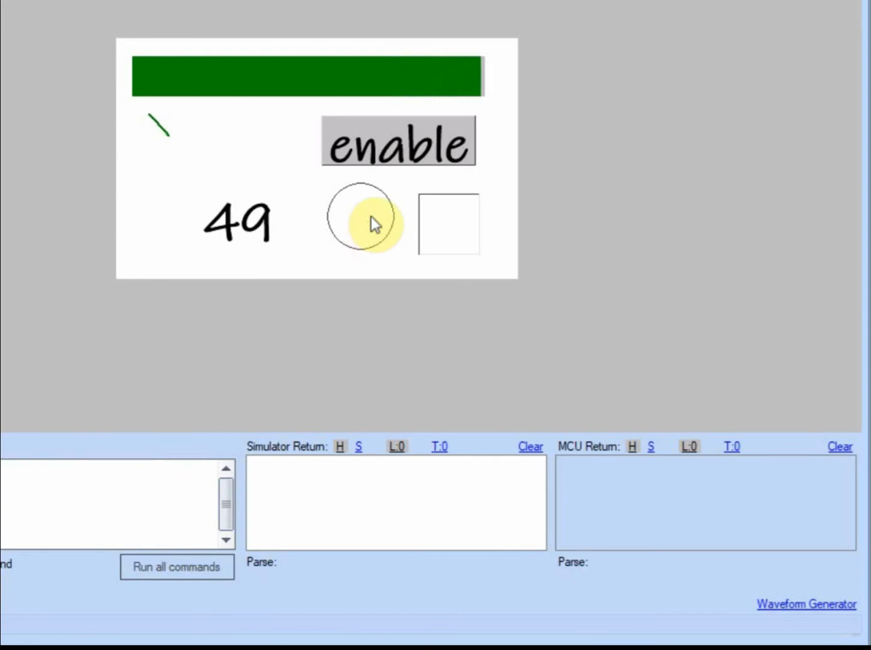
pyautogui.moveTo(417, 162)
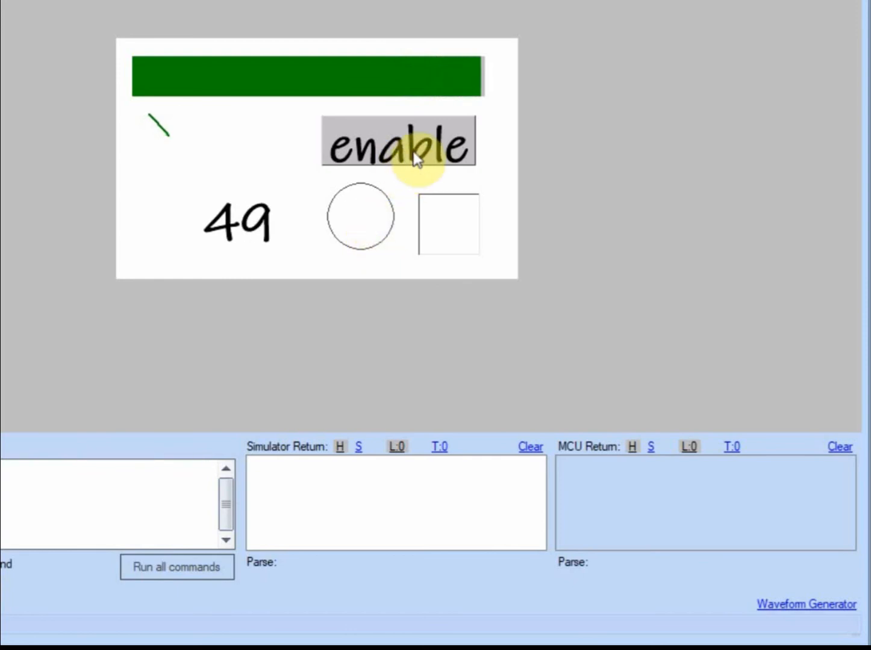
pyautogui.click(400, 144)
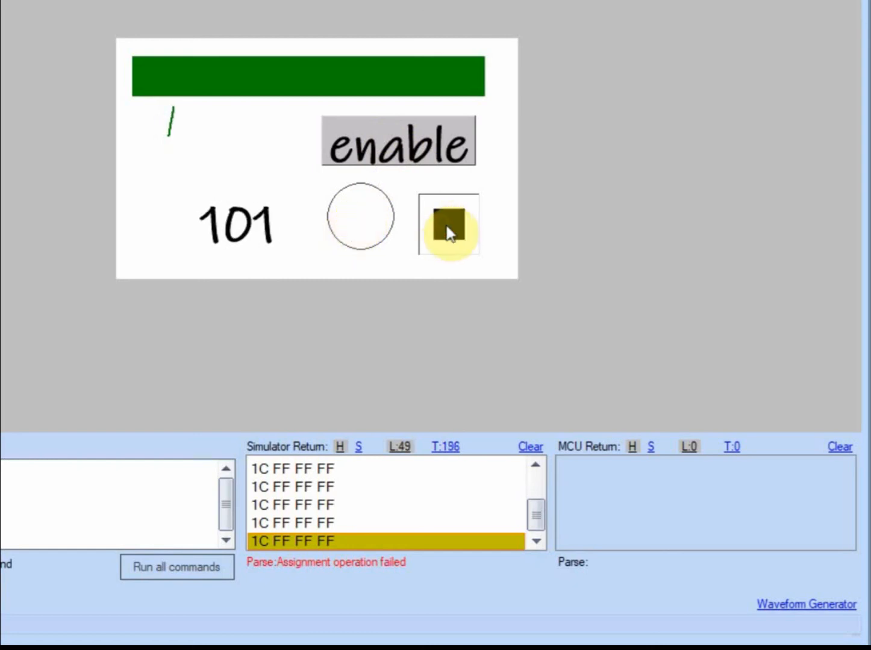
pyautogui.click(445, 223)
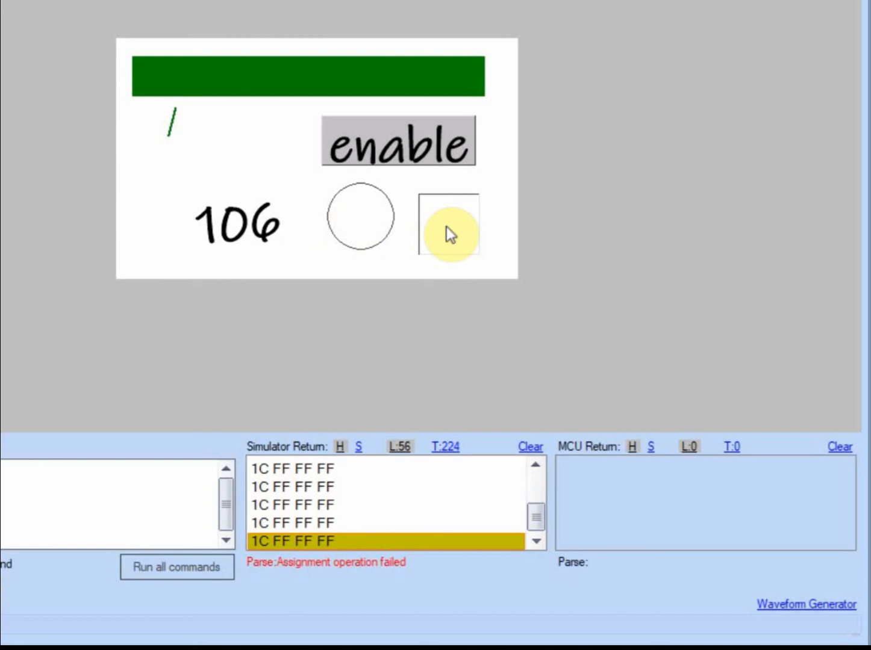
pyautogui.moveTo(363, 224)
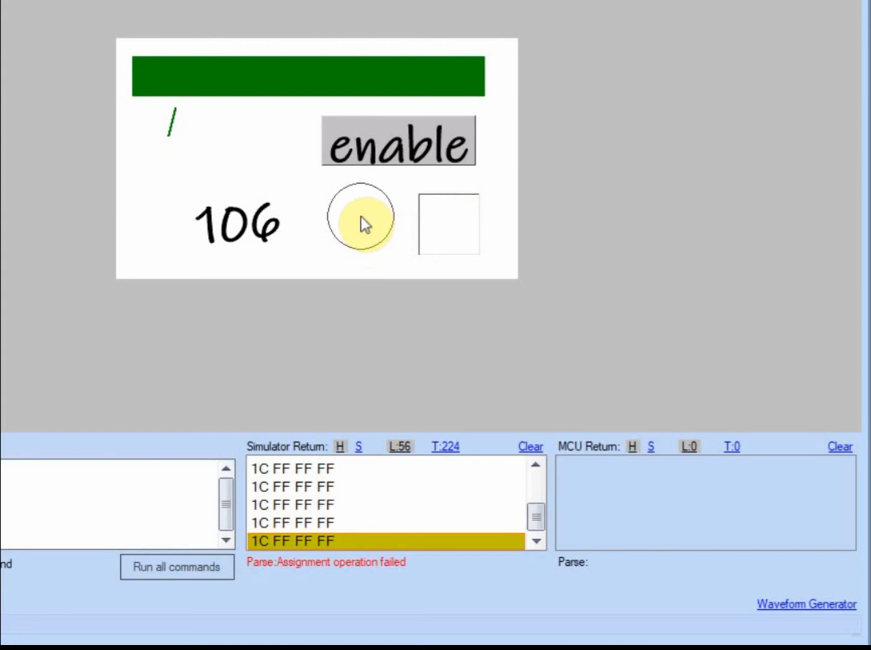